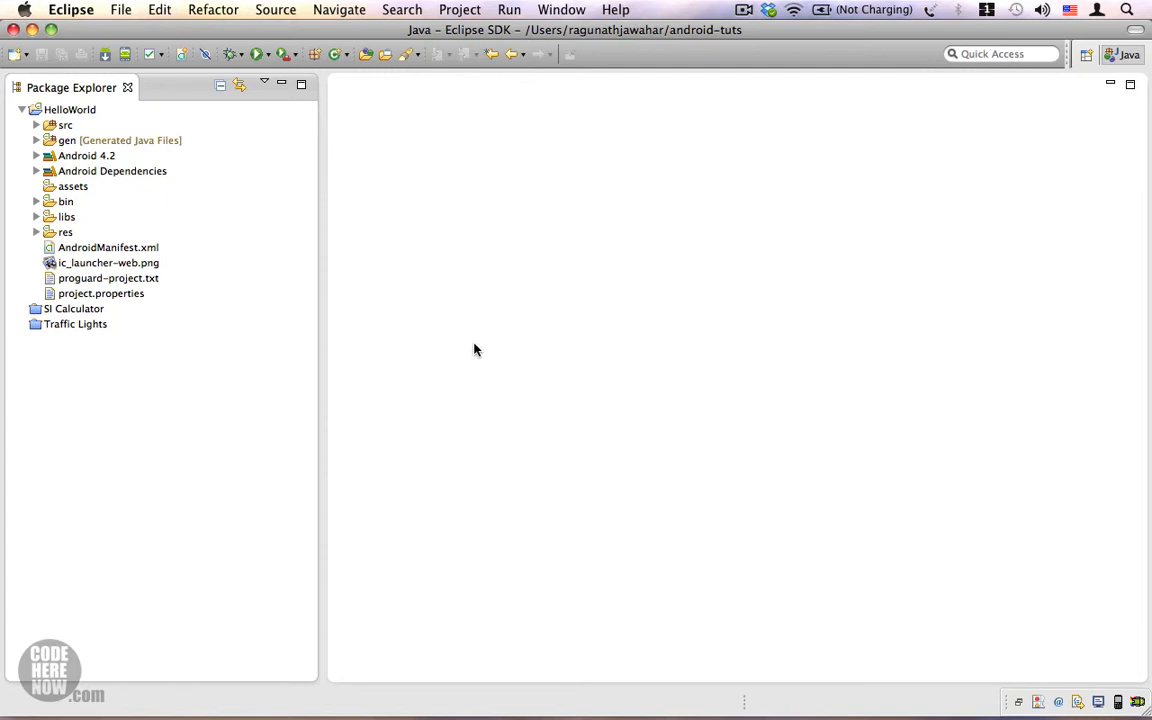
mouse_move(292, 196)
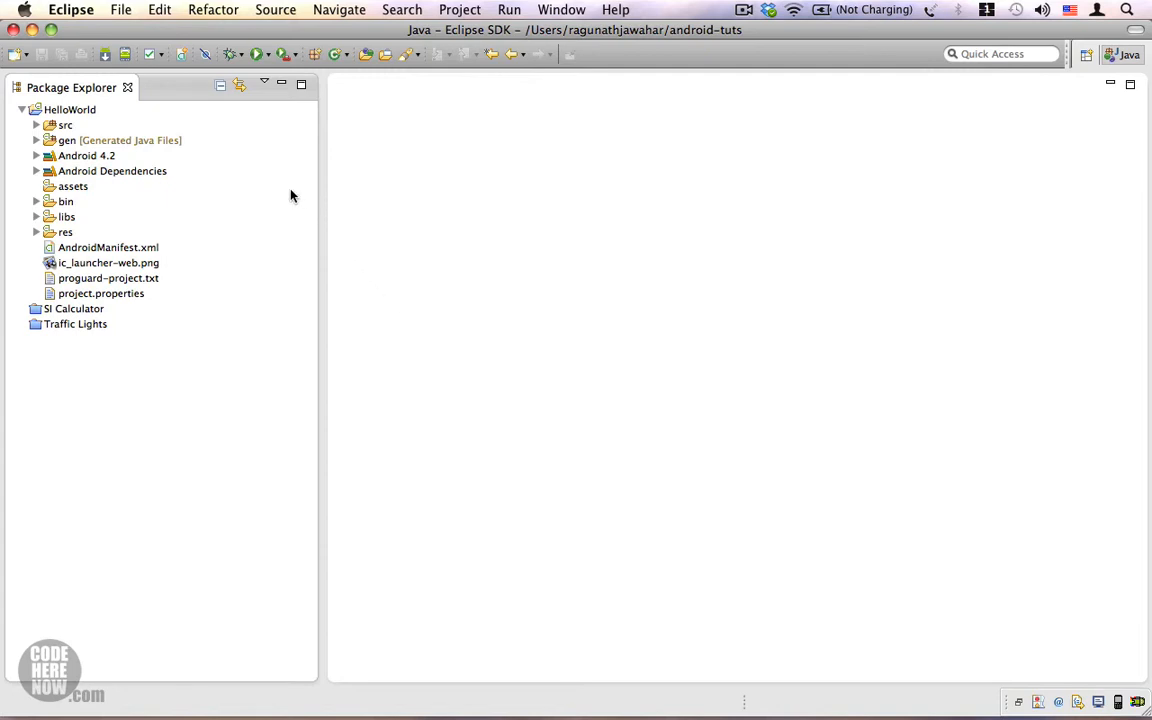
- Expand src and the com.codeherenow.helloworld package, then select HelloWorldActivity.java
left_click(70, 108)
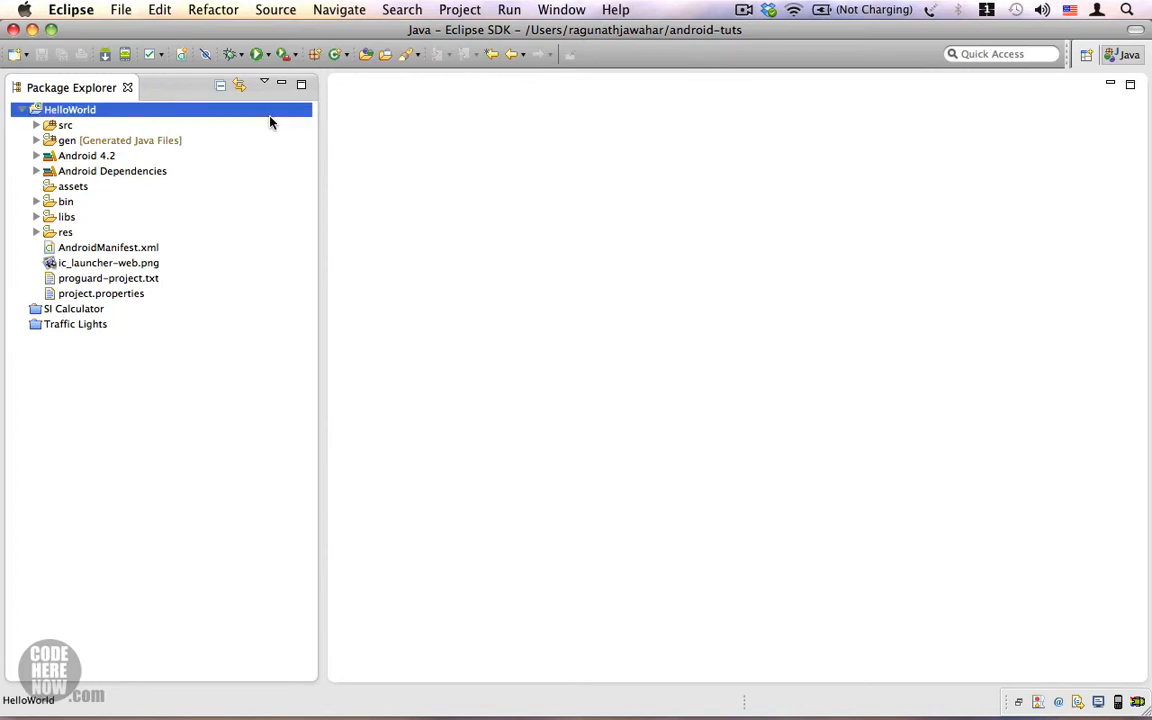
mouse_move(190, 114)
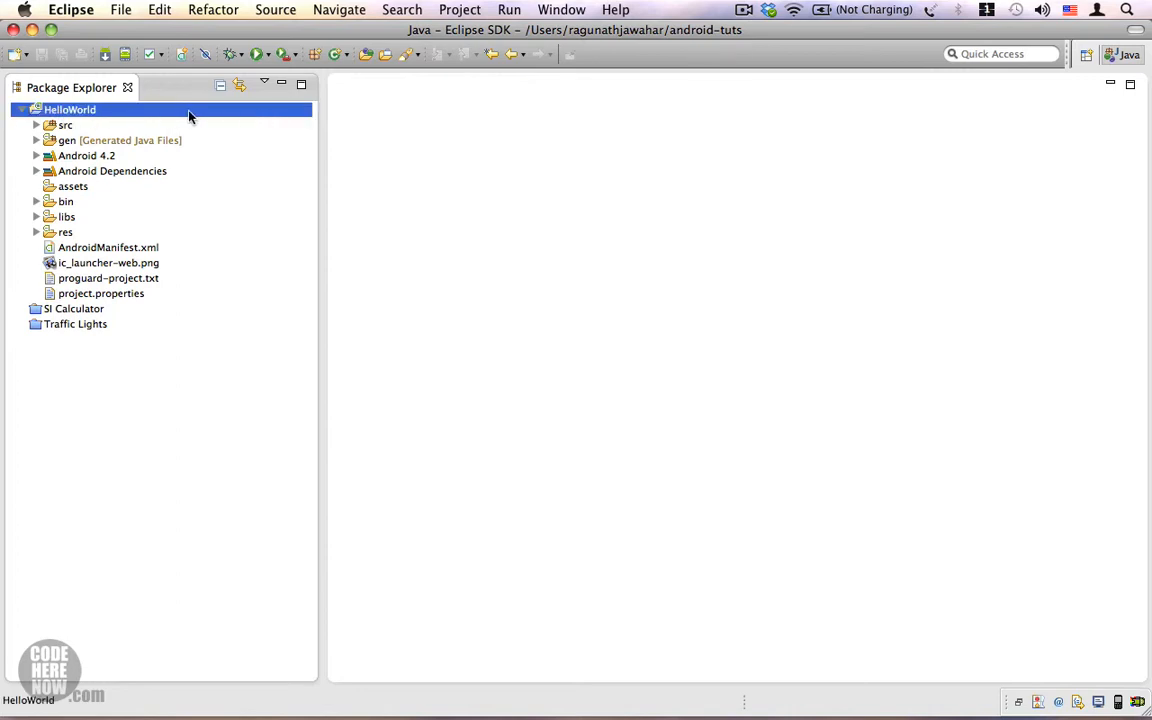
mouse_move(156, 120)
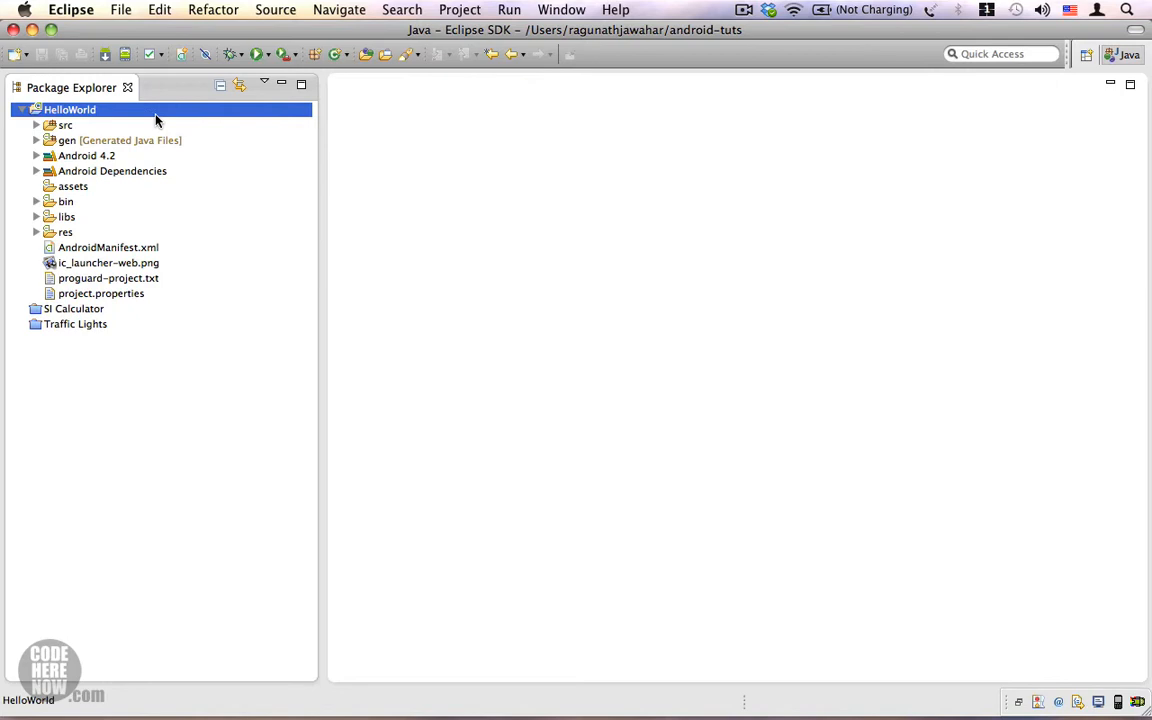
mouse_move(152, 244)
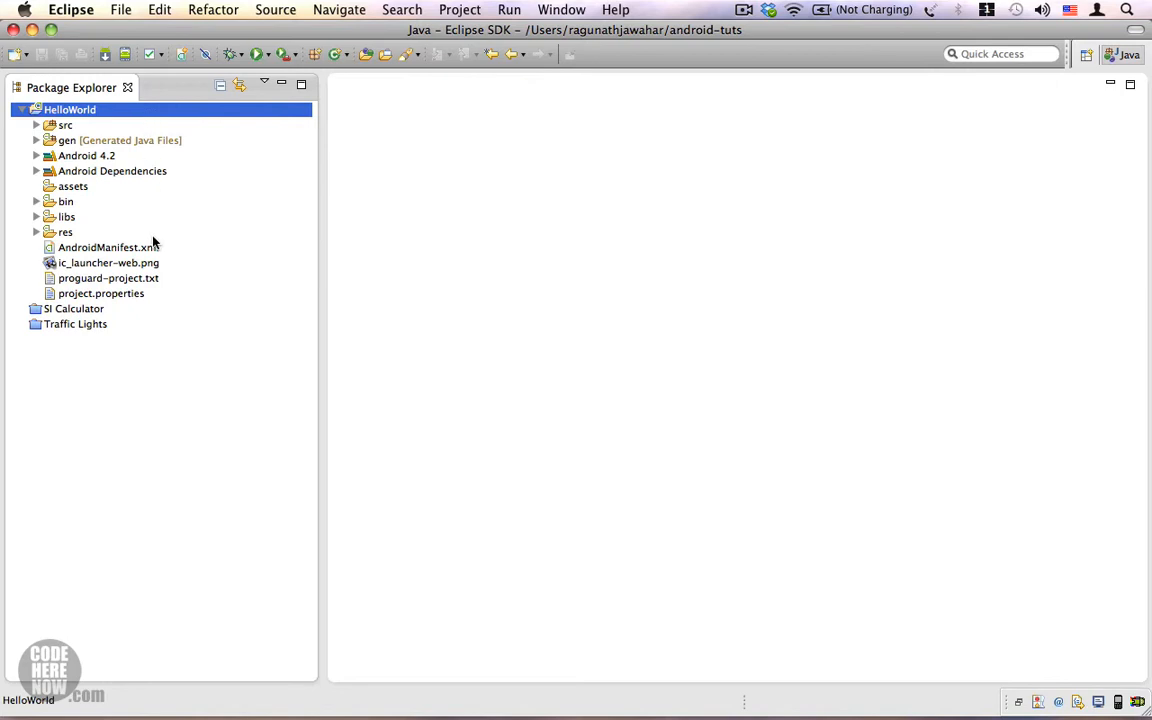
mouse_move(124, 126)
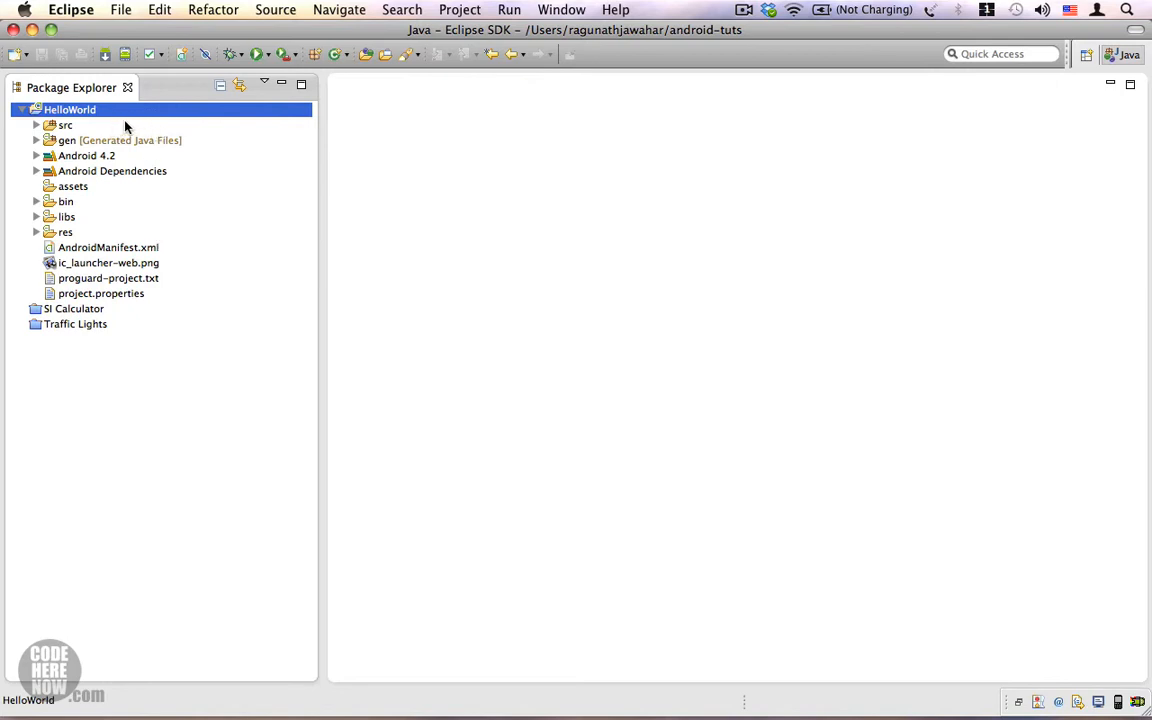
left_click(64, 124)
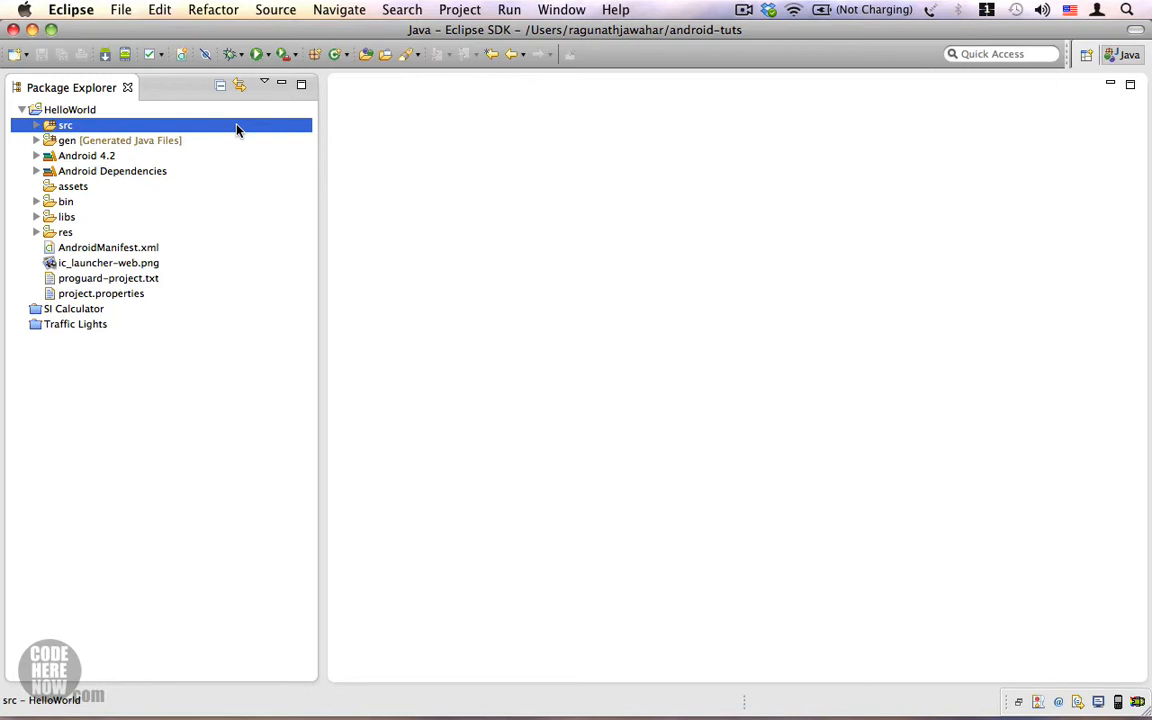
mouse_move(108, 124)
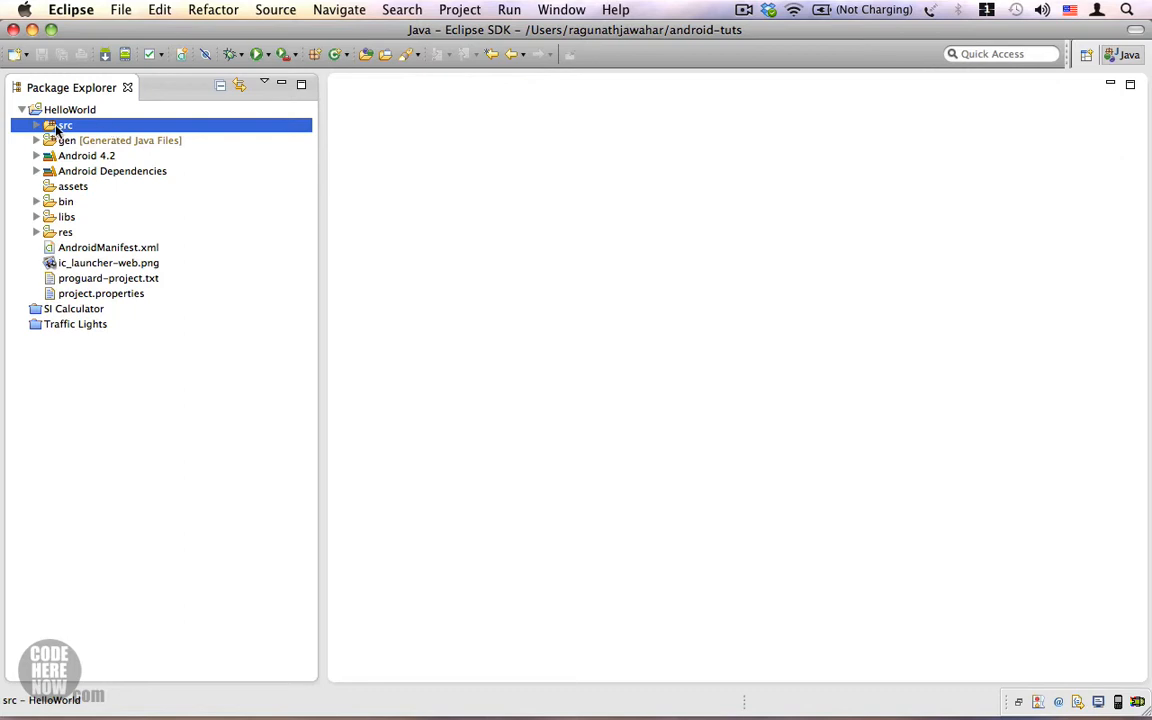
left_click(36, 124)
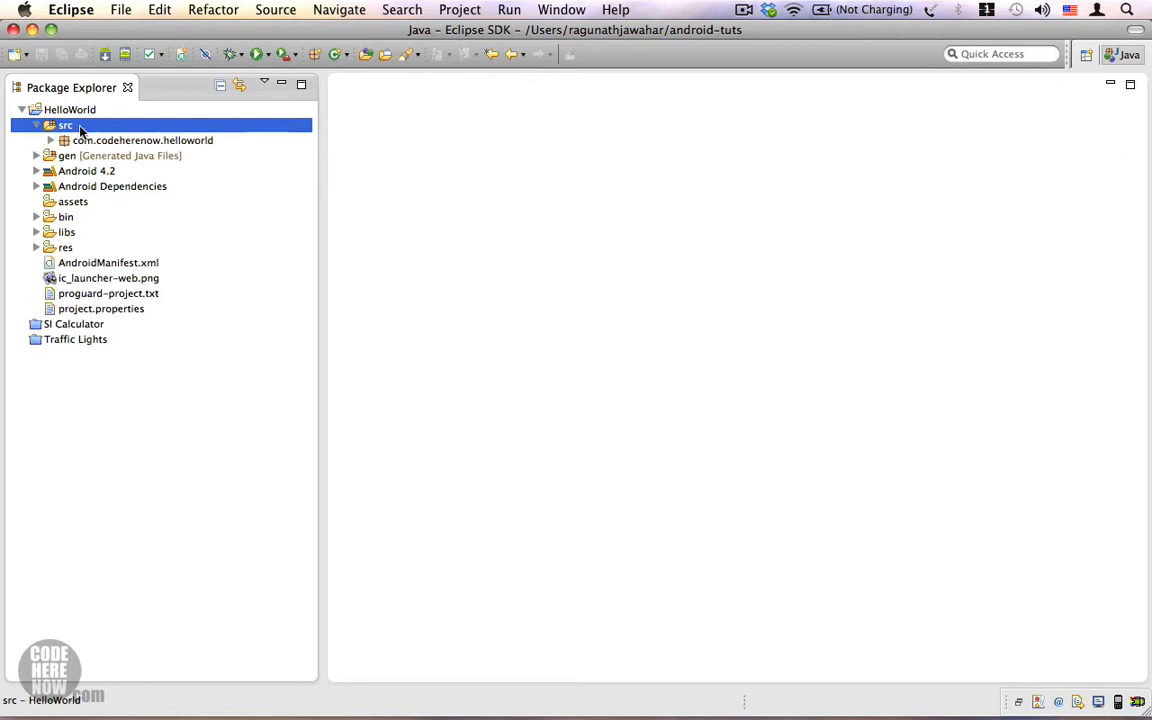
left_click(142, 140)
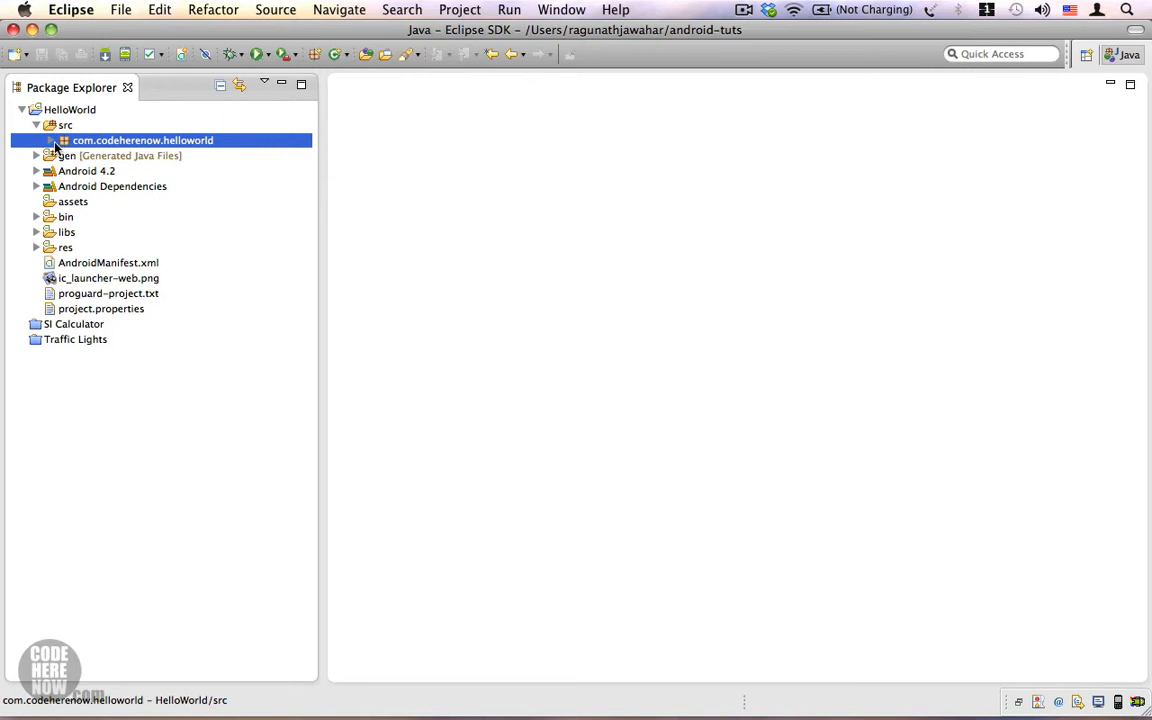
left_click(52, 140)
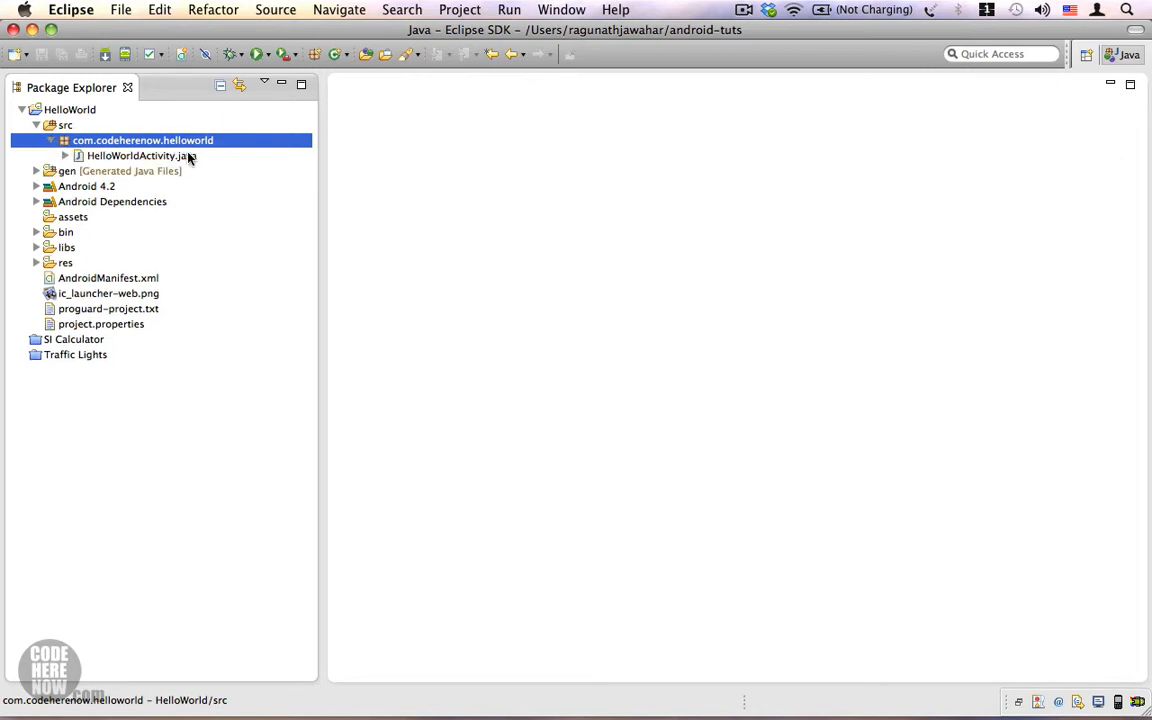
left_click(140, 156)
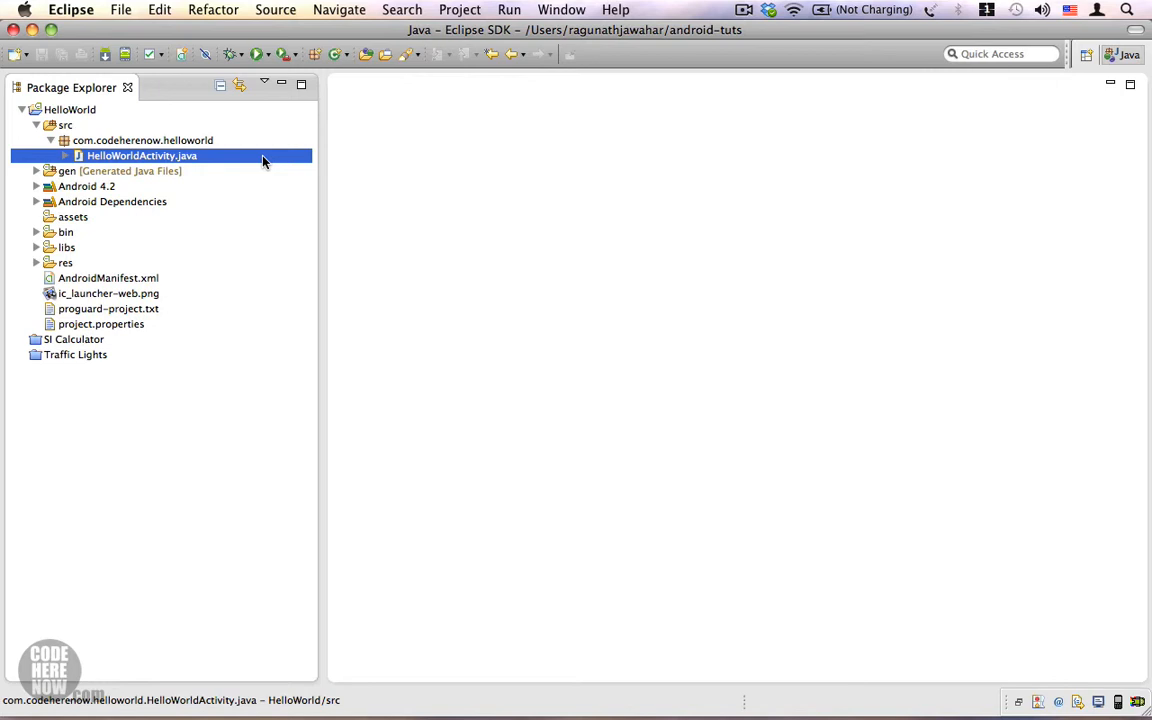
- Fold src, expand gen to view BuildConfig.java and R.java, then collapse gen again
left_click(64, 124)
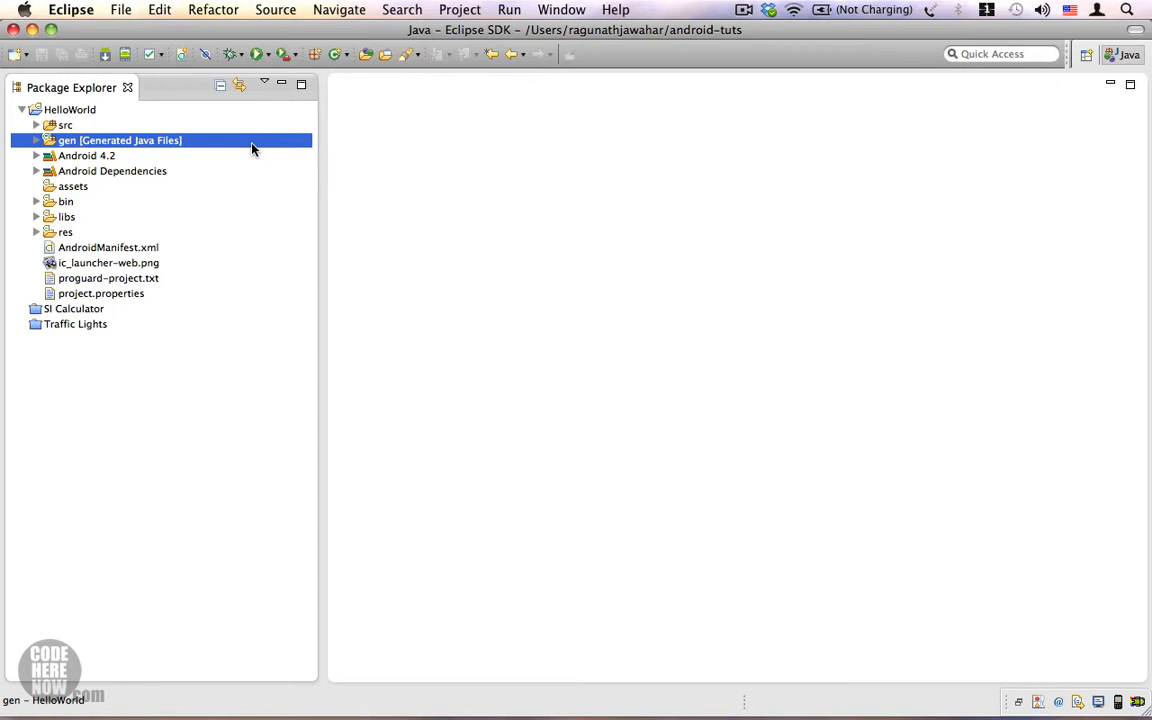
mouse_move(228, 142)
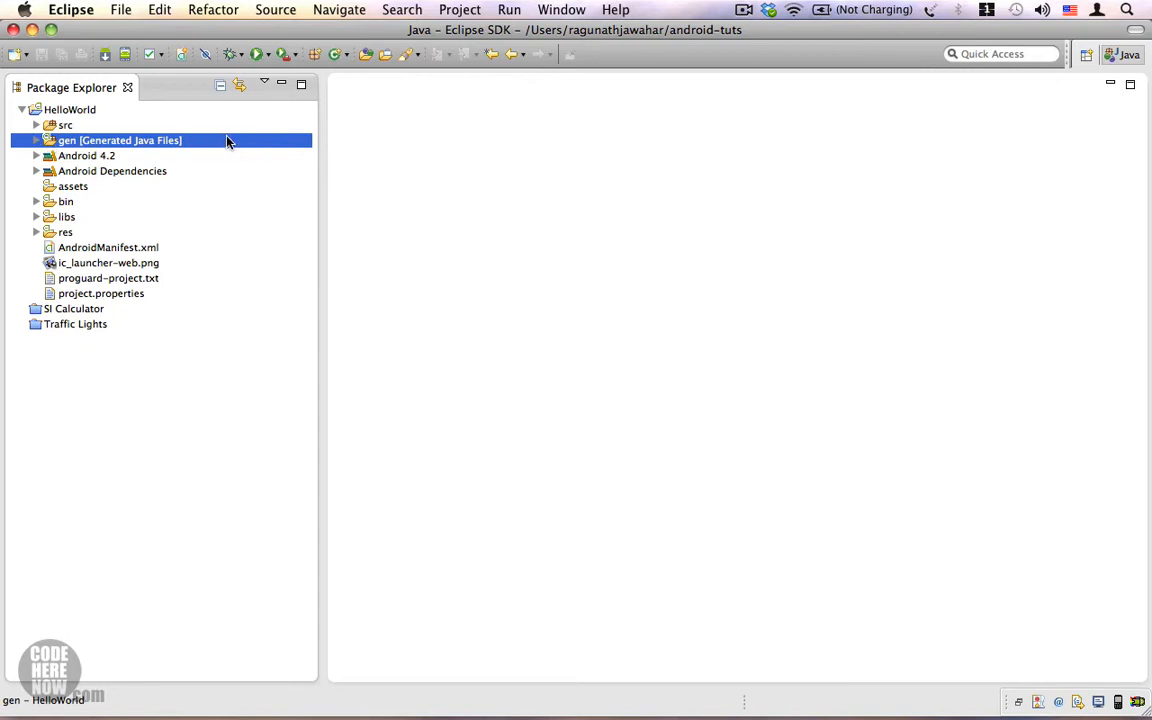
mouse_move(36, 140)
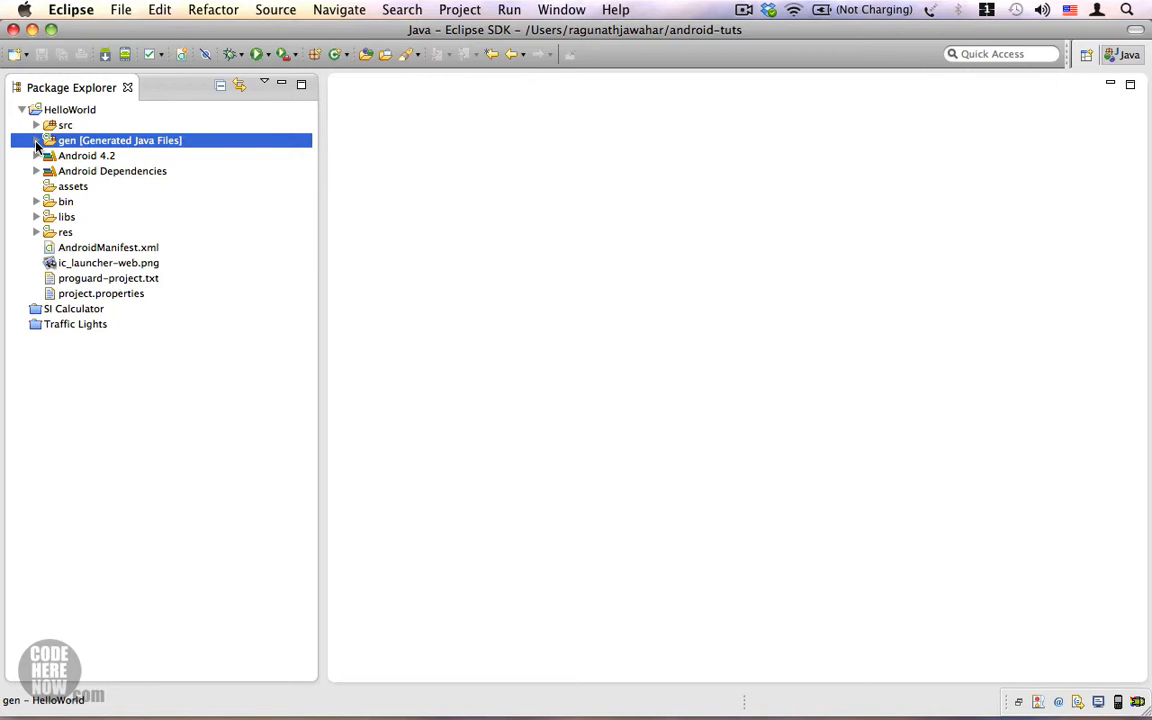
left_click(36, 140)
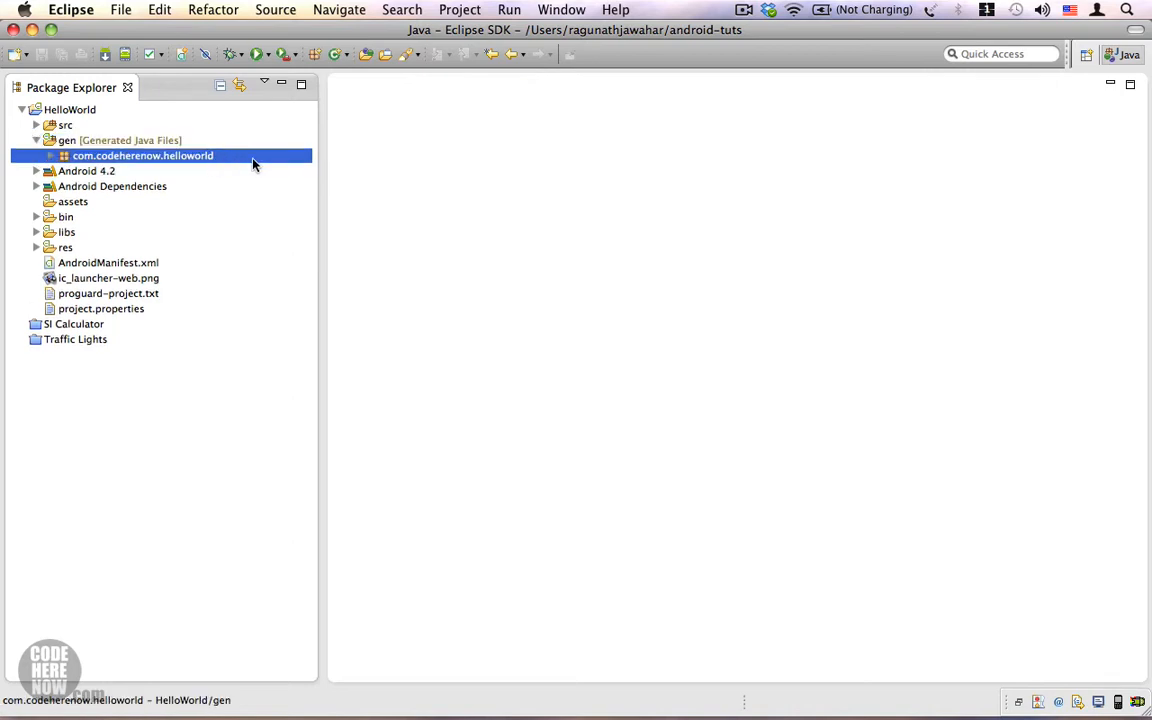
mouse_move(256, 164)
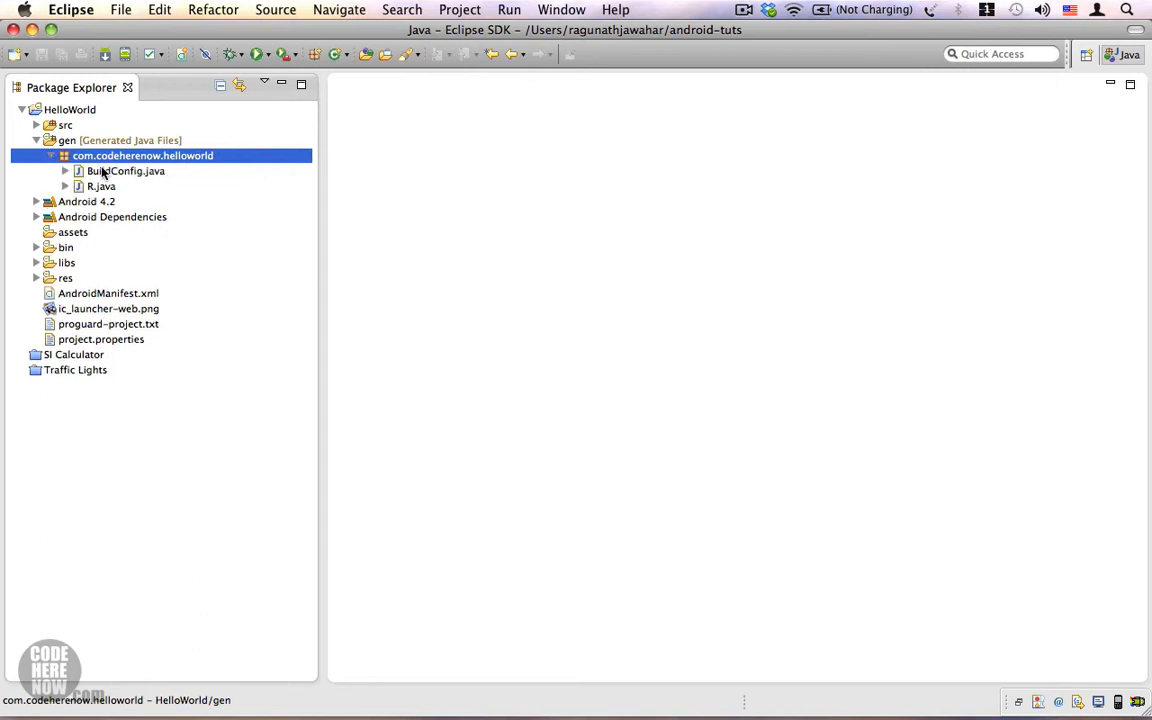
left_click(100, 186)
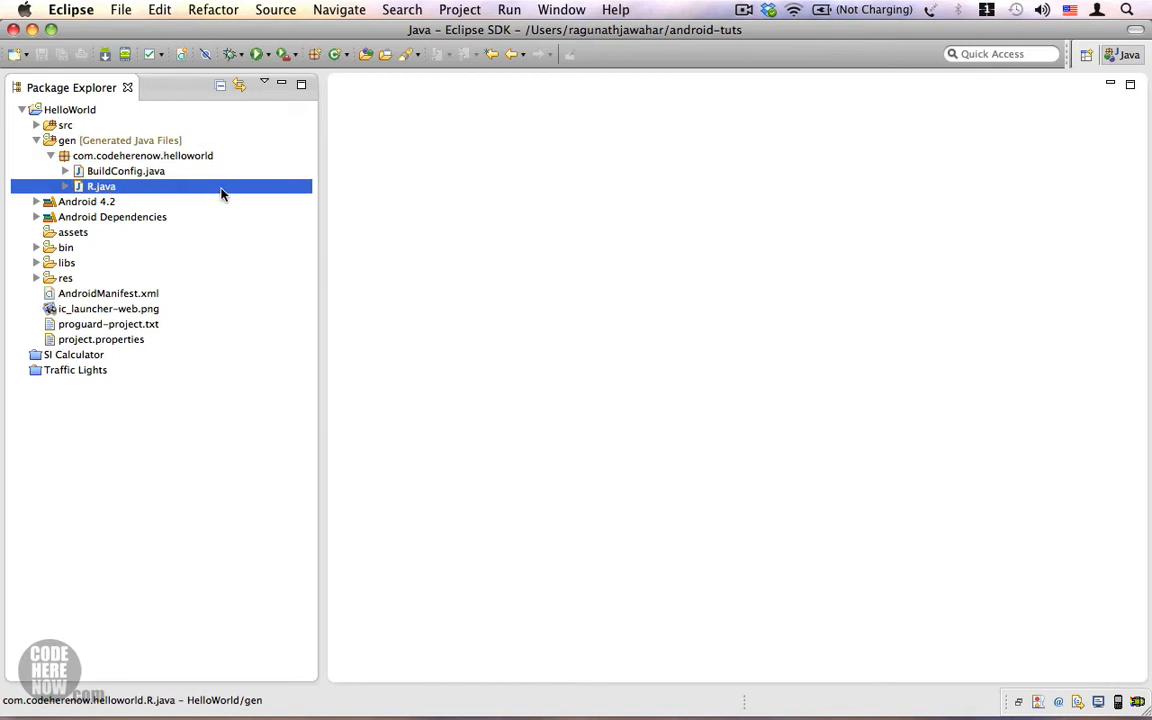
mouse_move(64, 156)
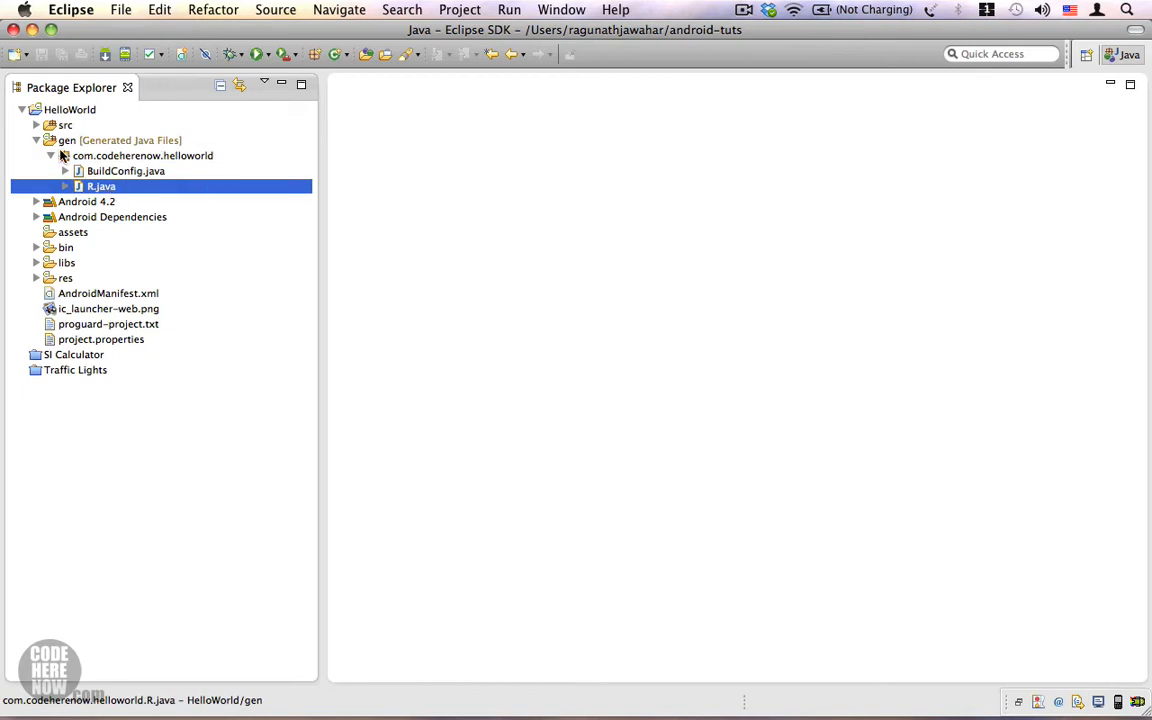
left_click(36, 140)
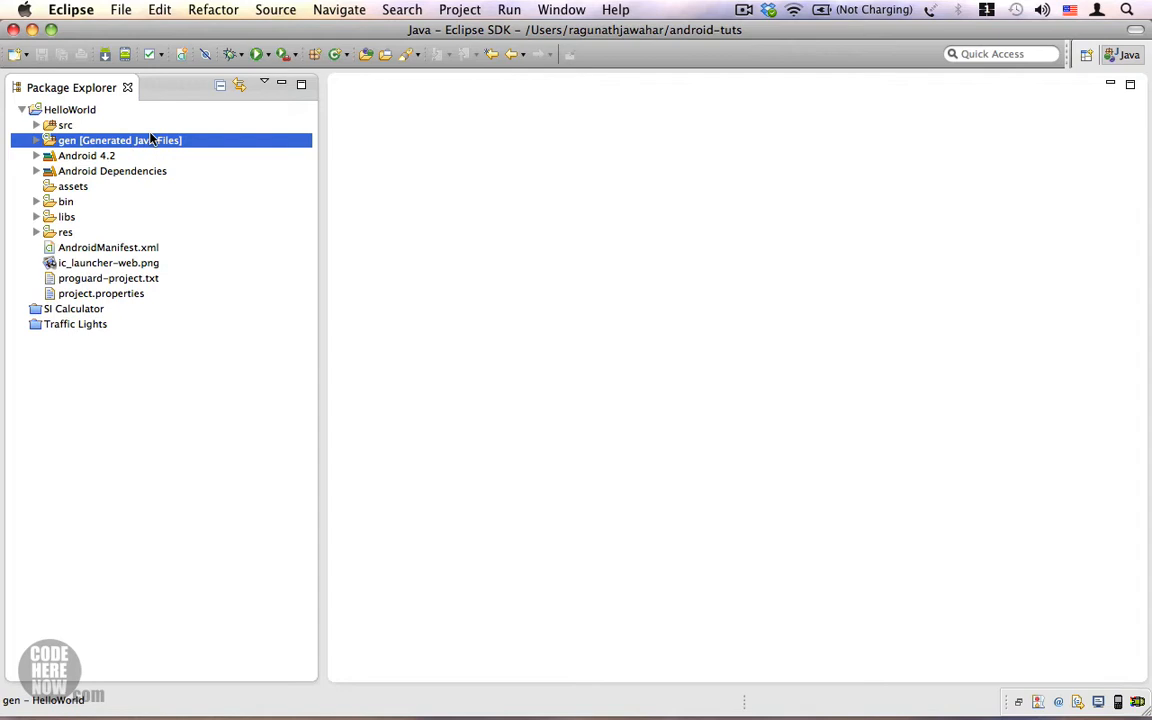
mouse_move(136, 236)
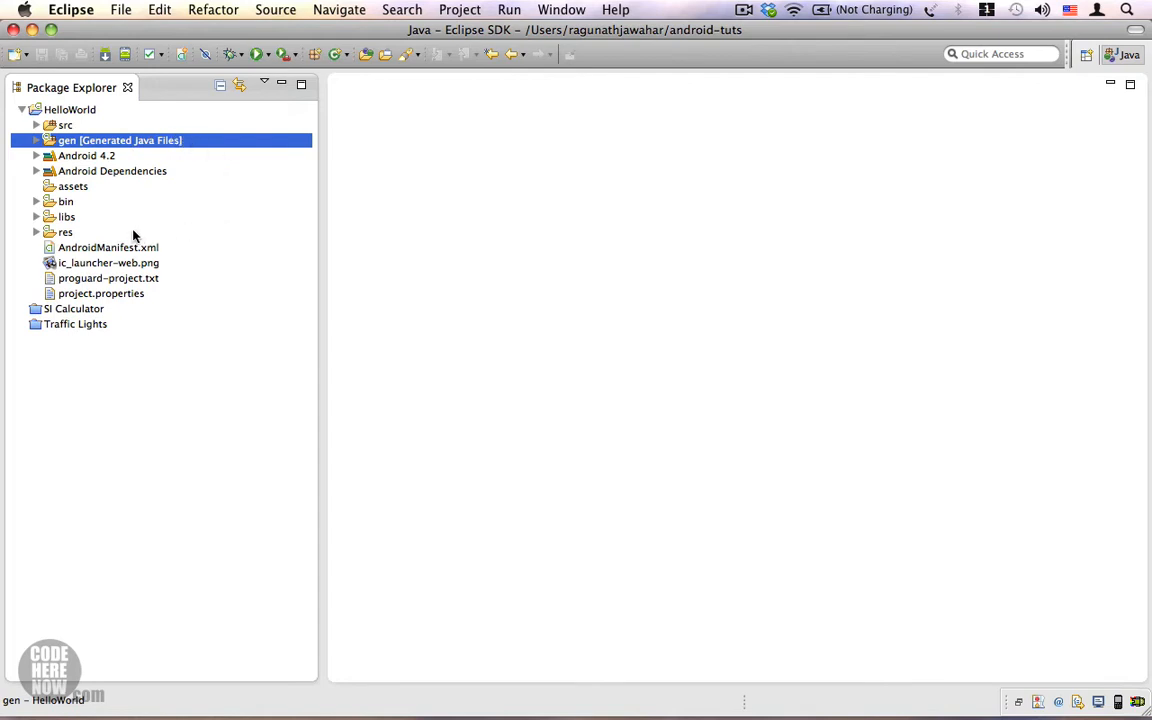
- Expand res, select the five drawable folders together, and open layout to reveal hello_world.xml
left_click(64, 232)
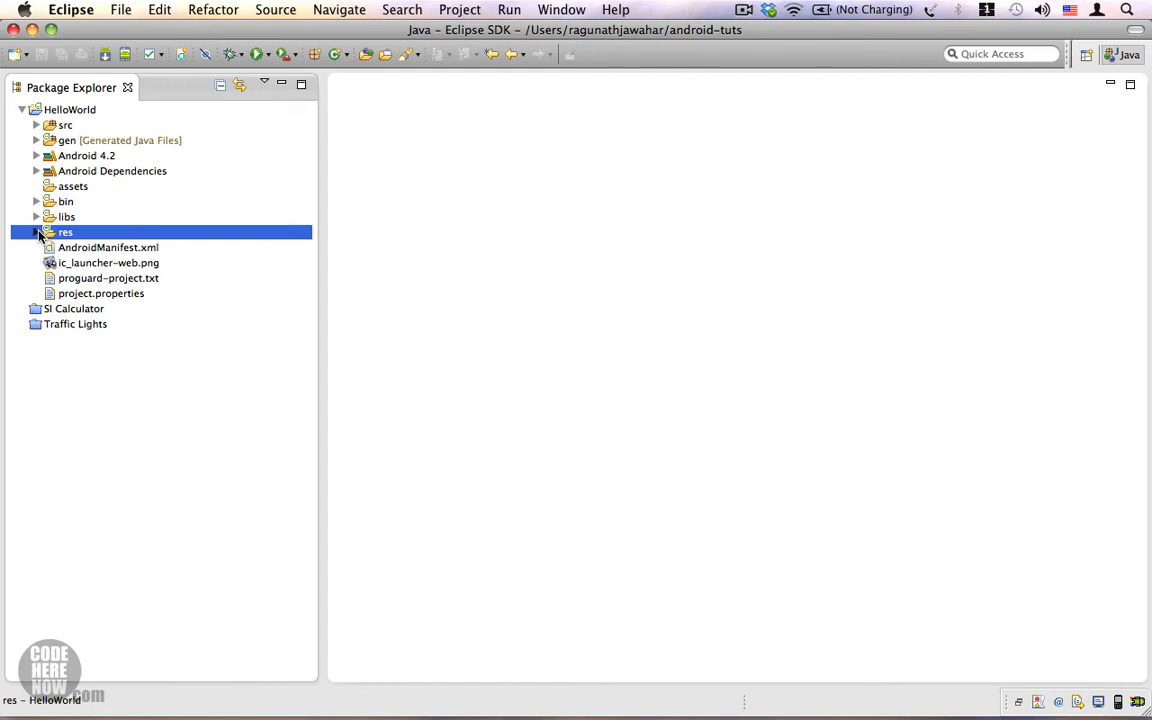
left_click(36, 232)
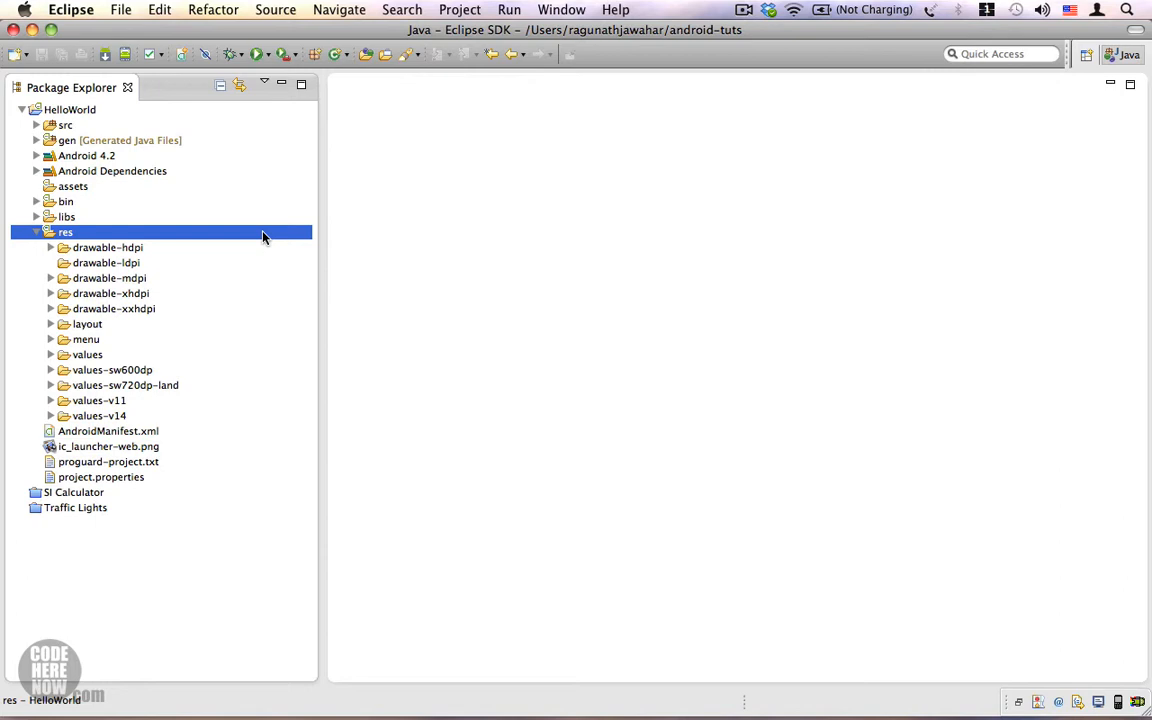
mouse_move(156, 248)
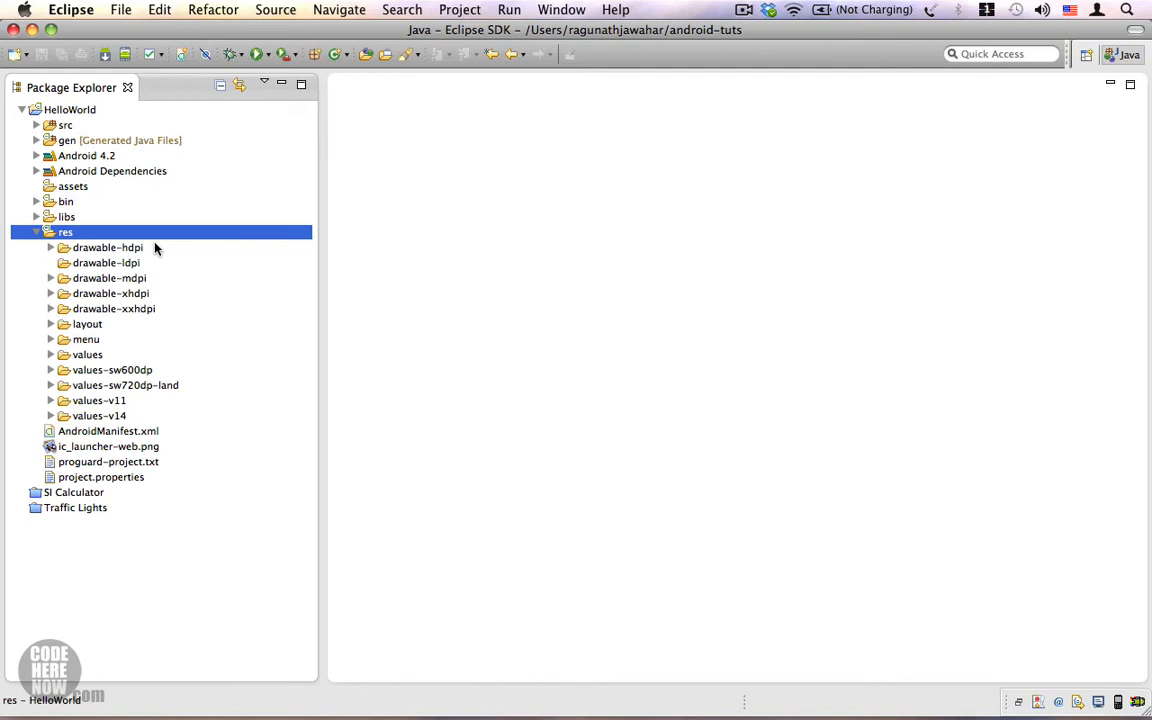
left_click(108, 248)
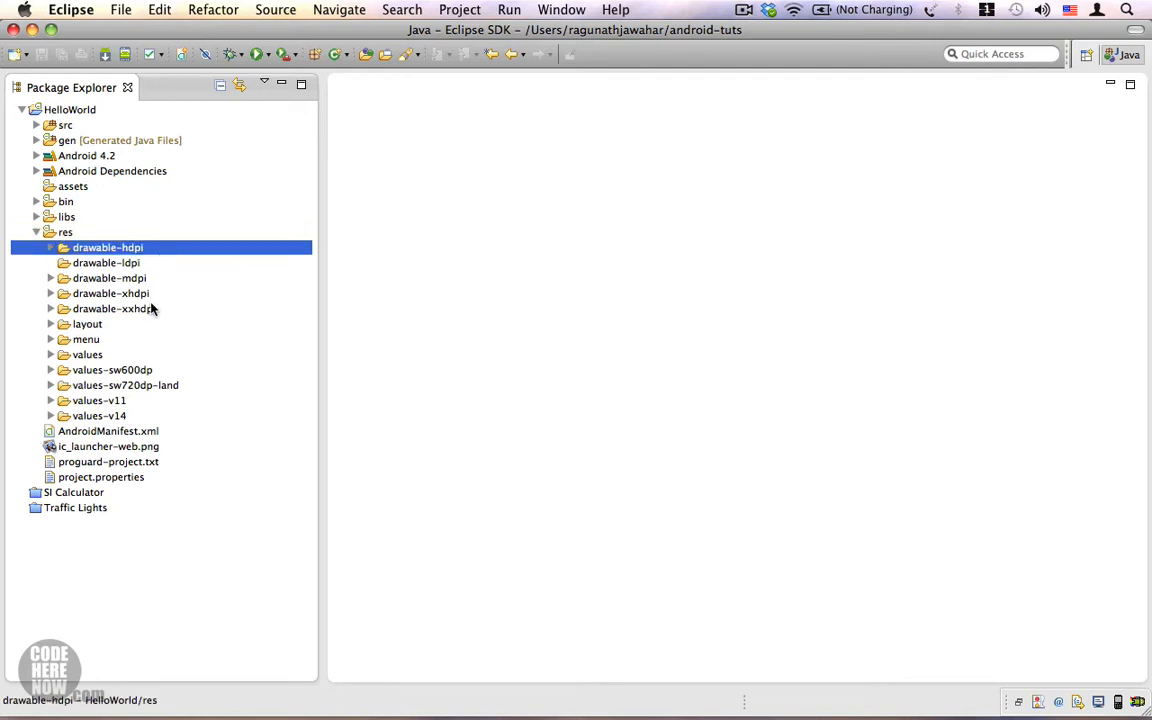
left_click(112, 308)
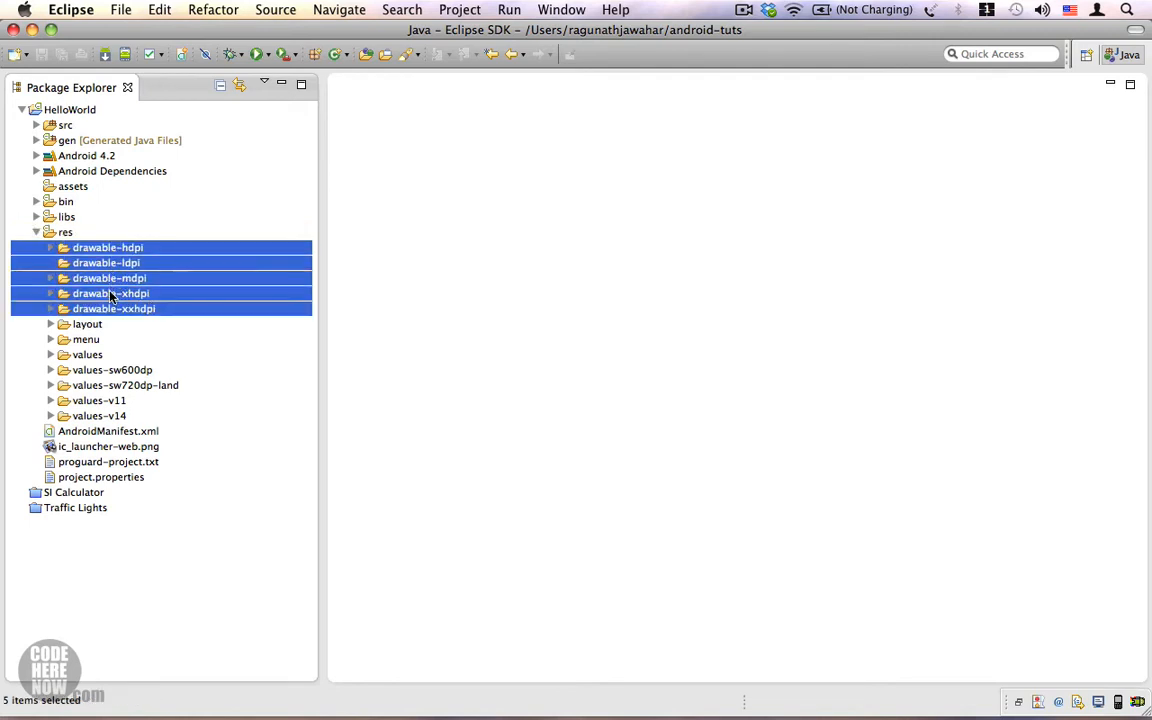
mouse_move(176, 310)
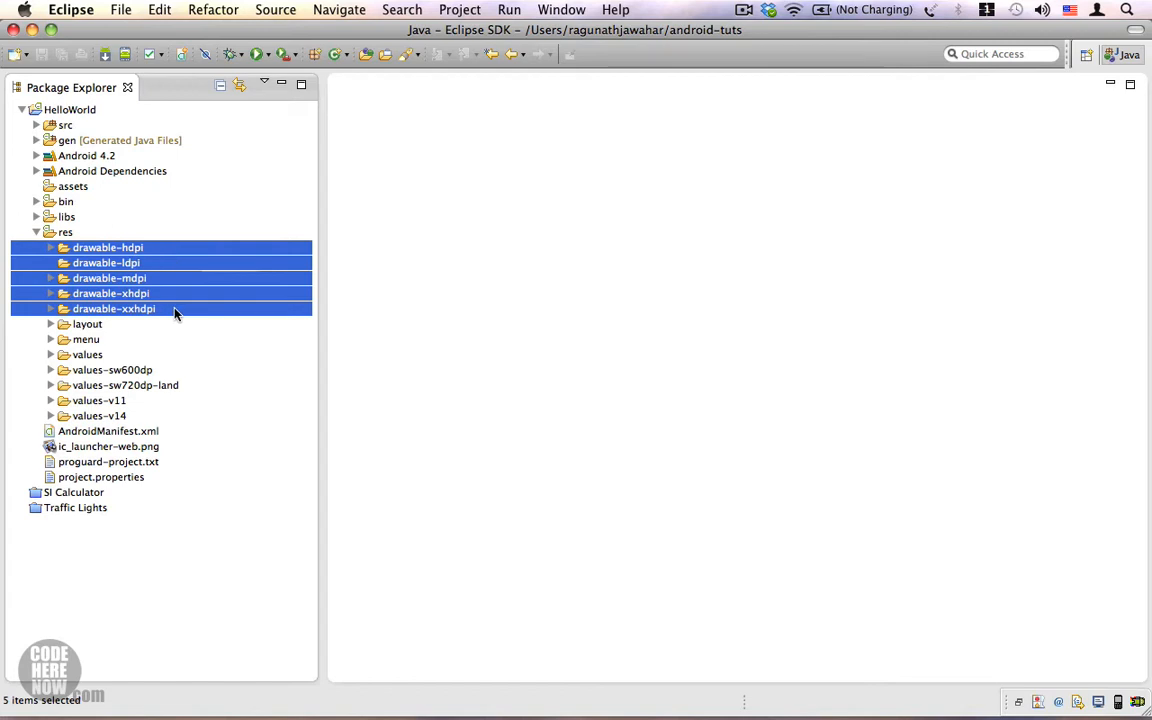
mouse_move(104, 296)
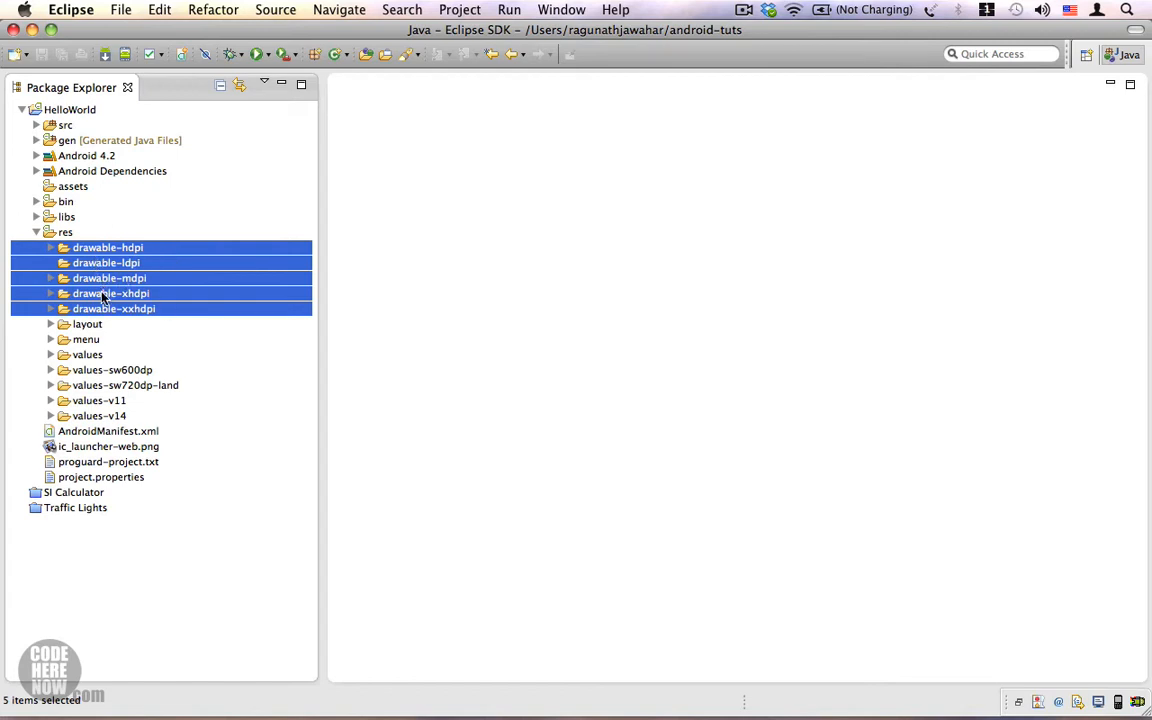
mouse_move(208, 310)
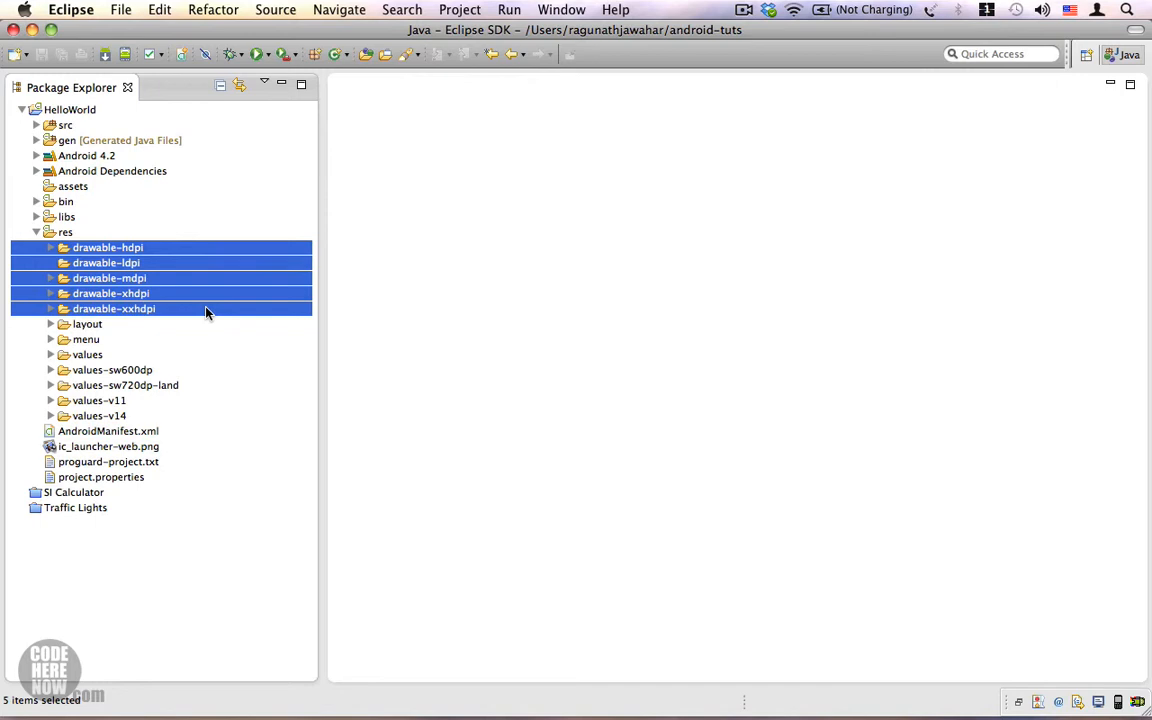
mouse_move(128, 332)
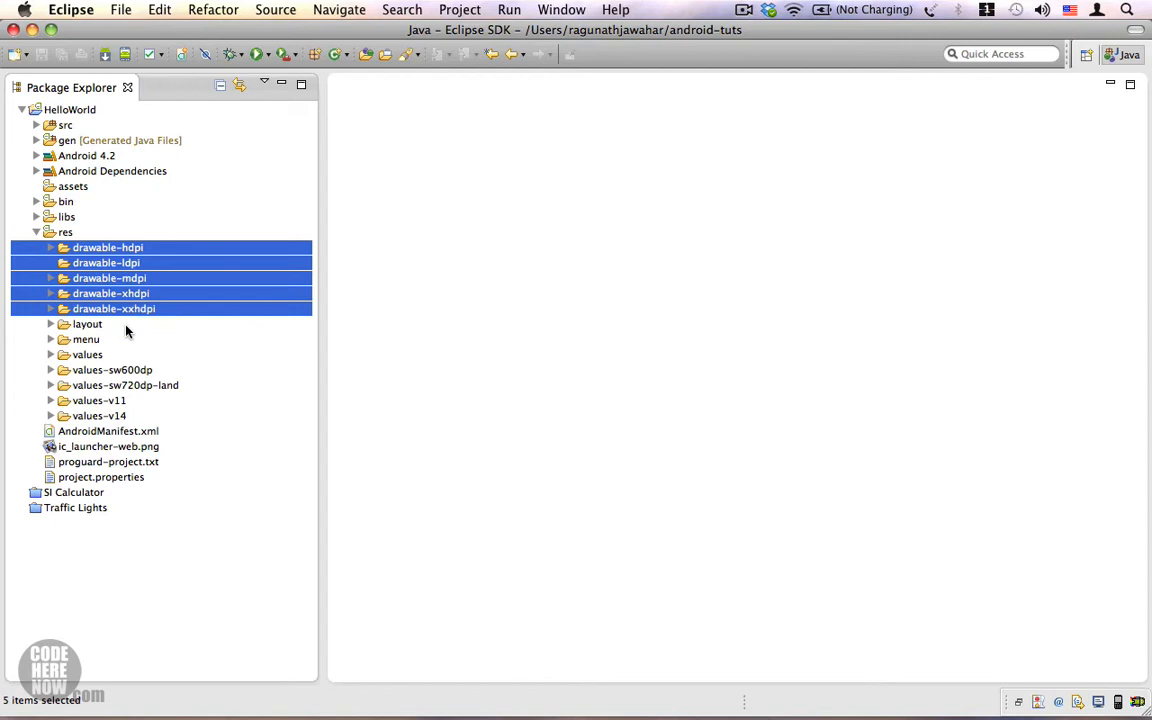
left_click(86, 324)
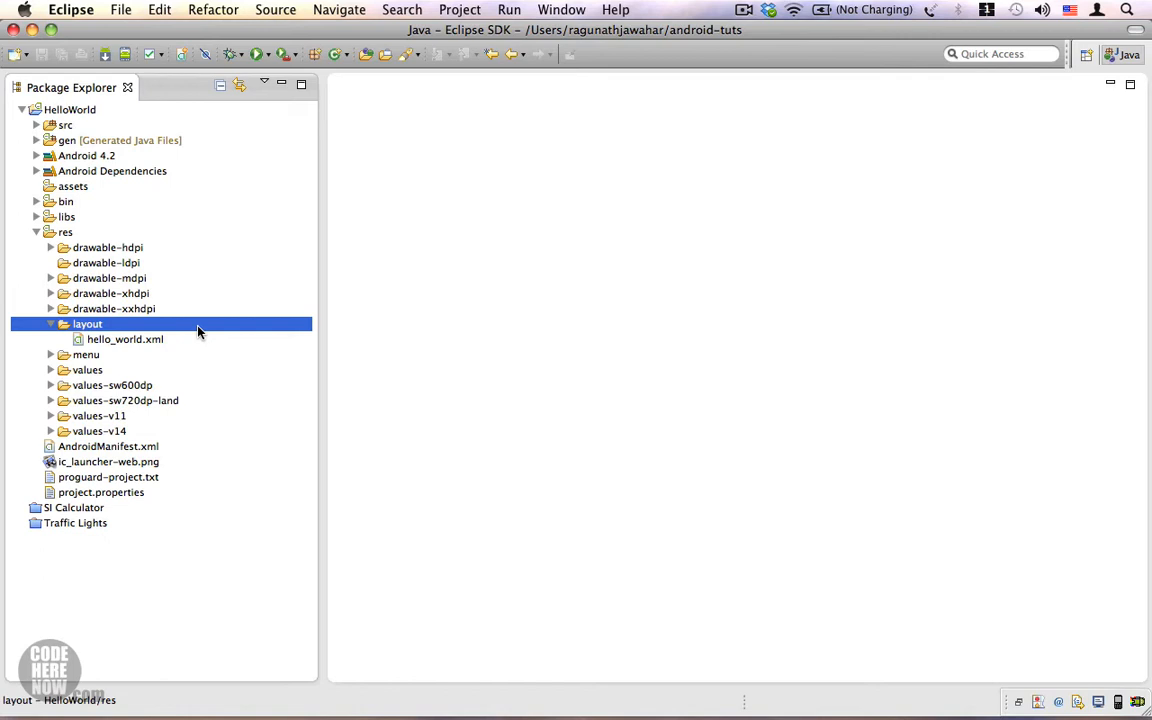
left_click(52, 324)
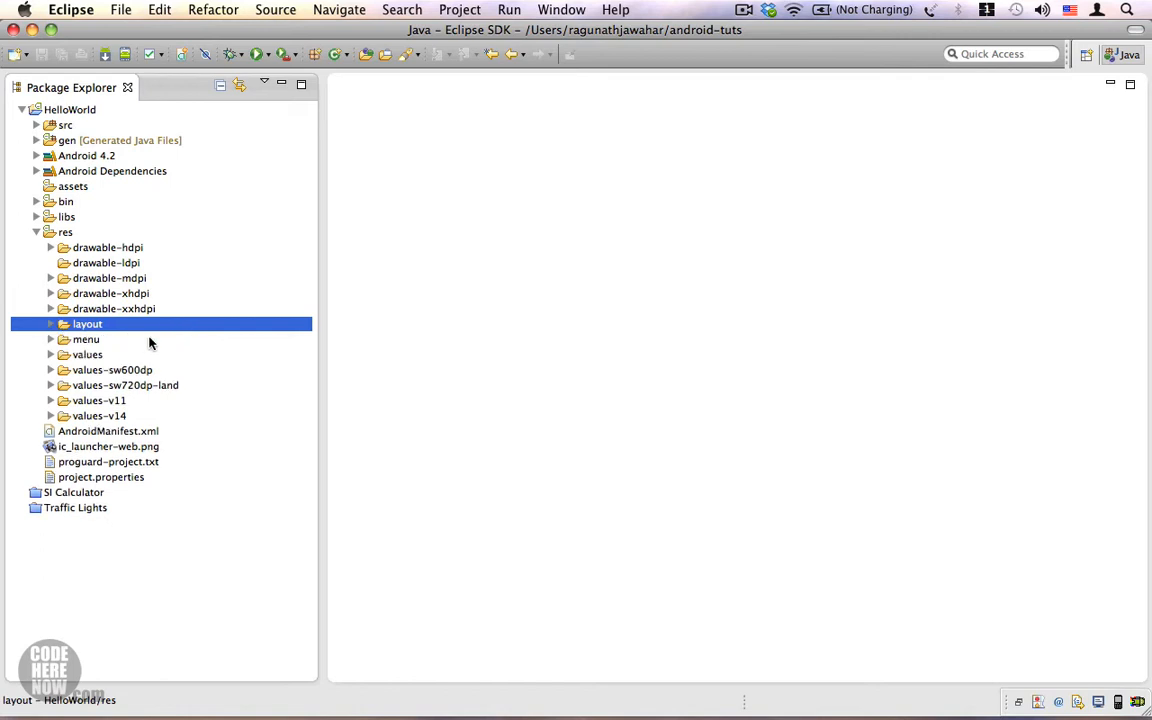
left_click(86, 340)
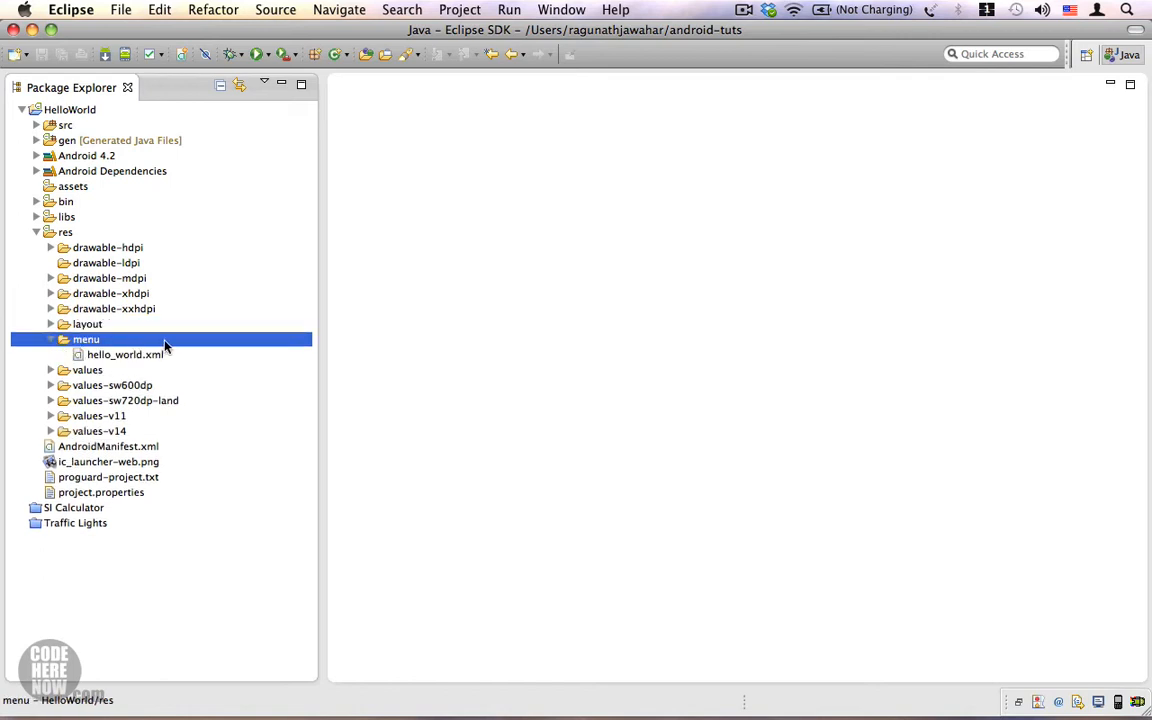
mouse_move(224, 344)
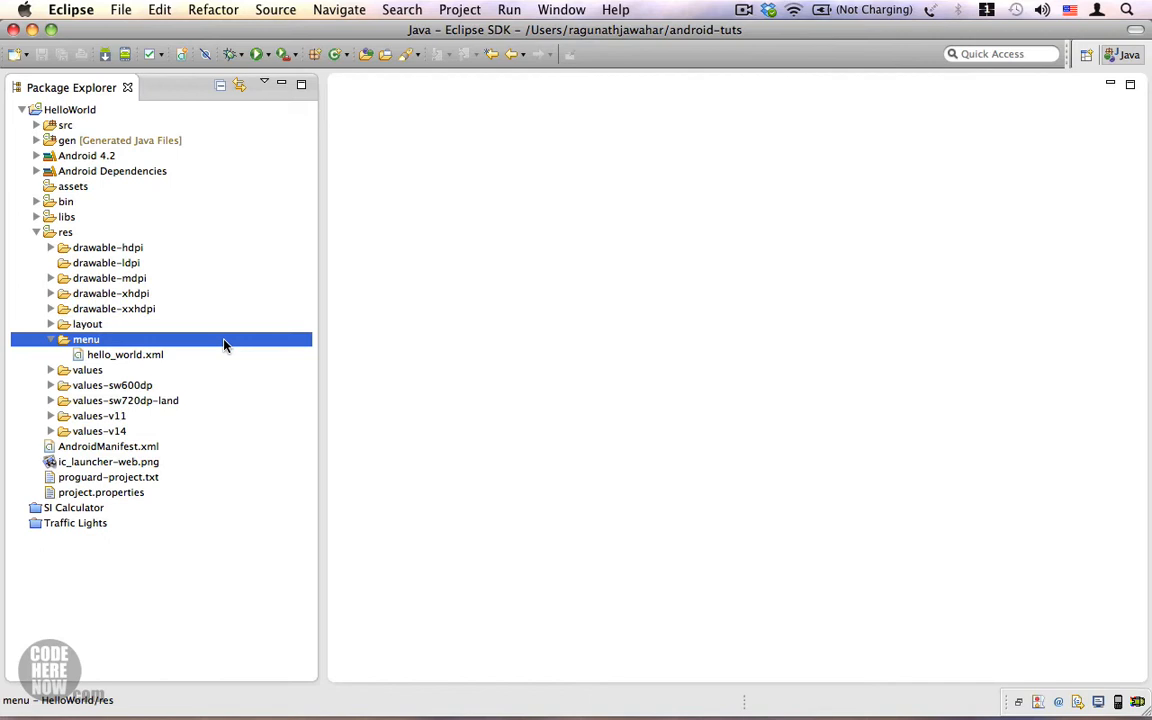
mouse_move(88, 348)
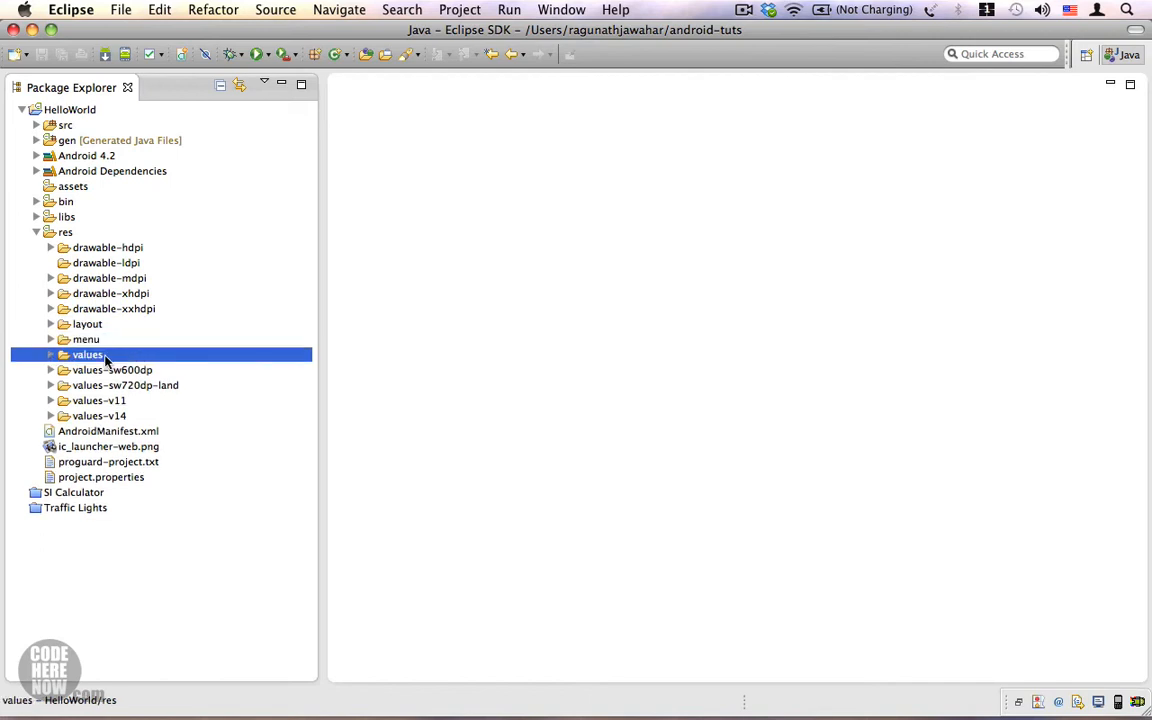
left_click(50, 354)
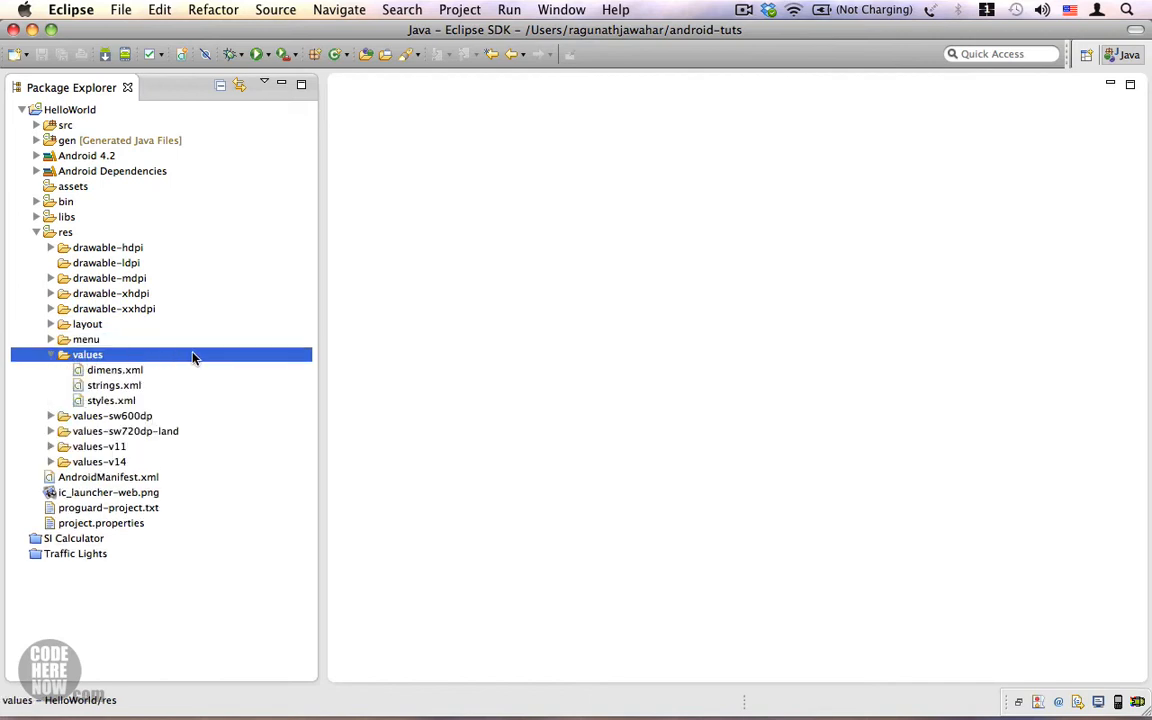
left_click(114, 384)
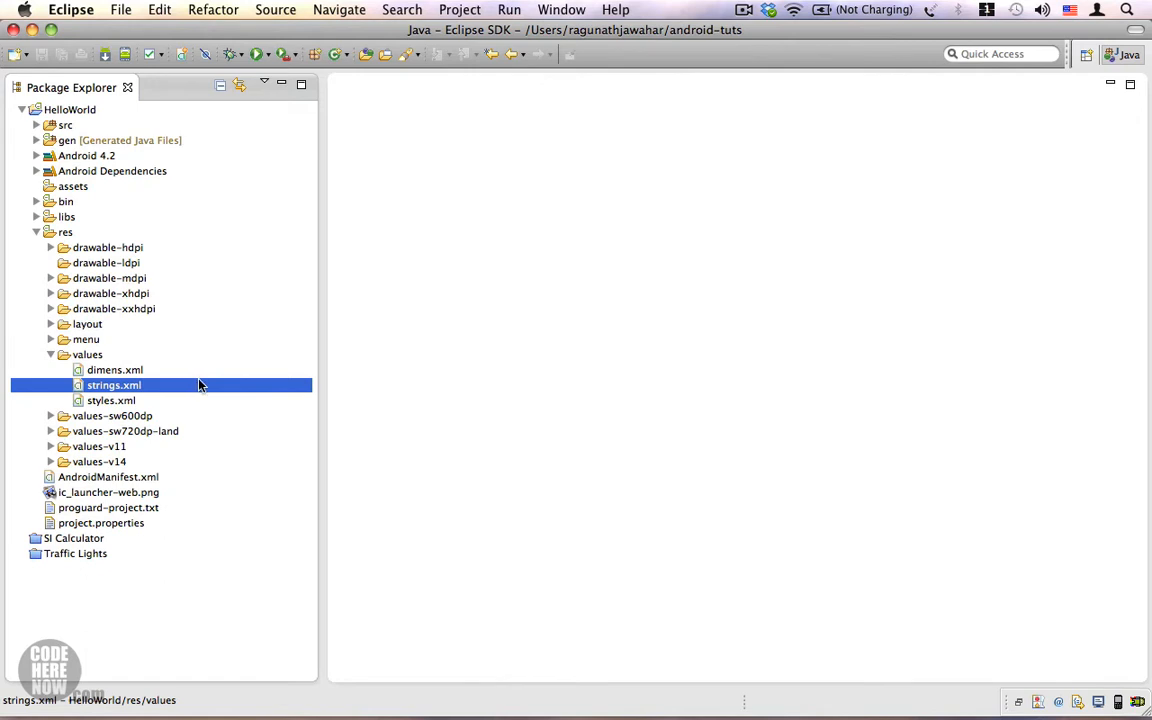
mouse_move(188, 388)
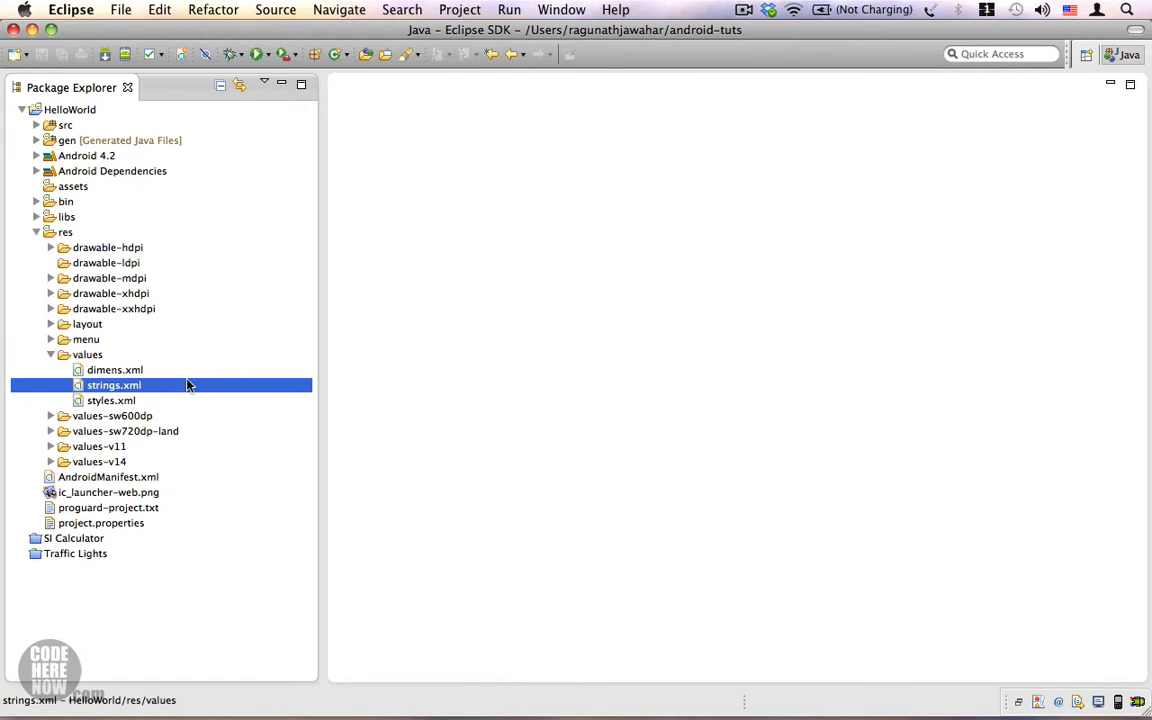
left_click(112, 400)
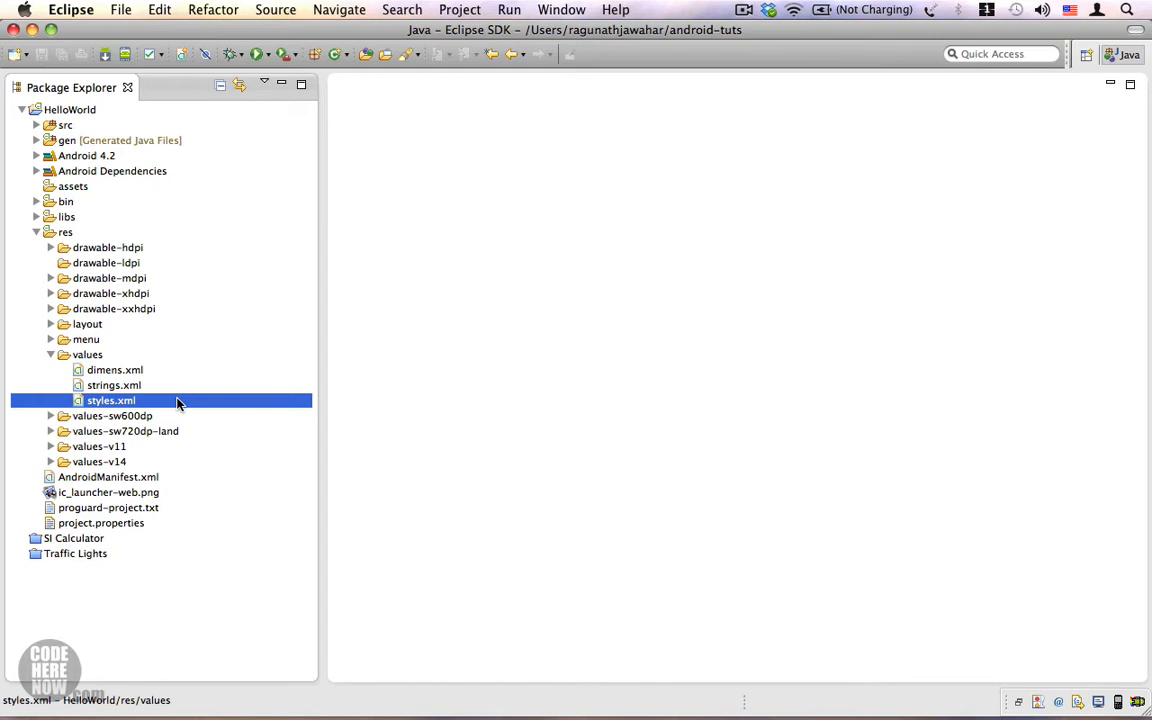
left_click(114, 368)
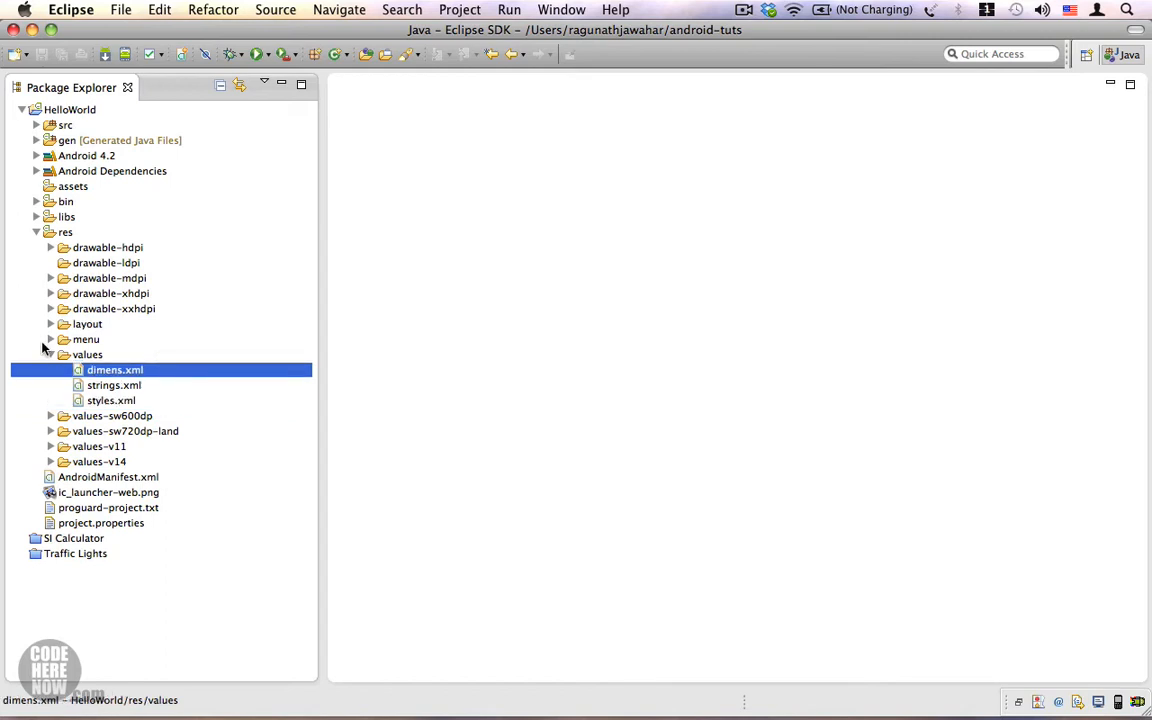
left_click(52, 354)
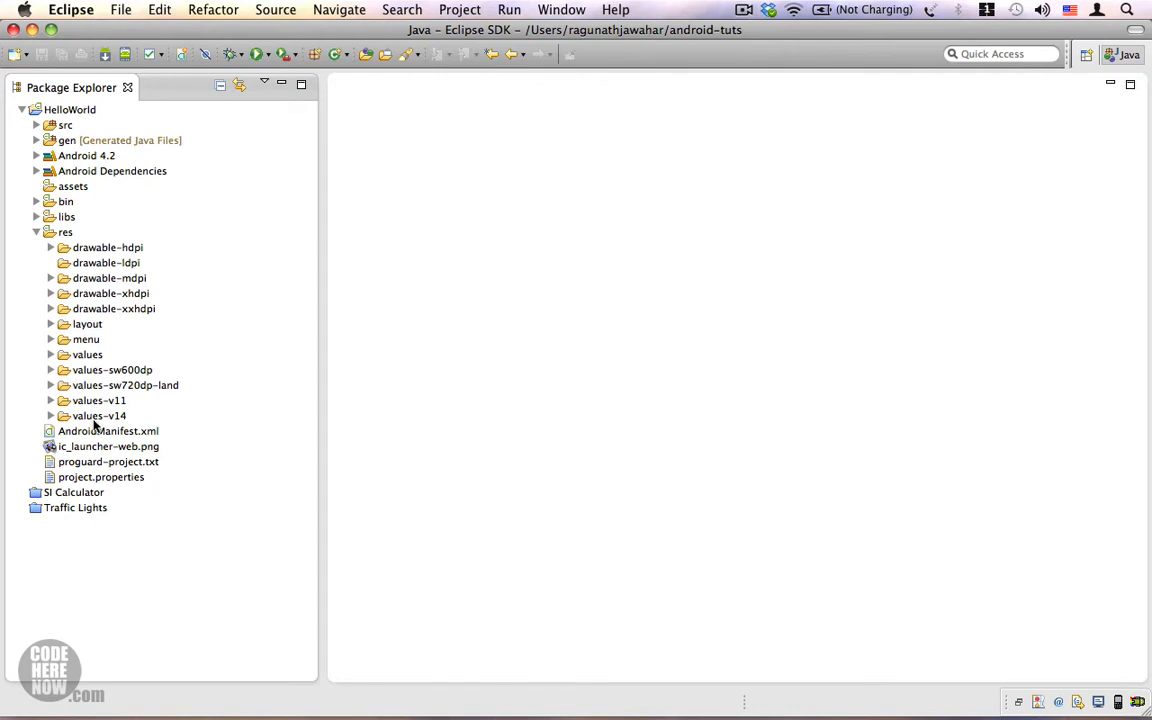
mouse_move(128, 412)
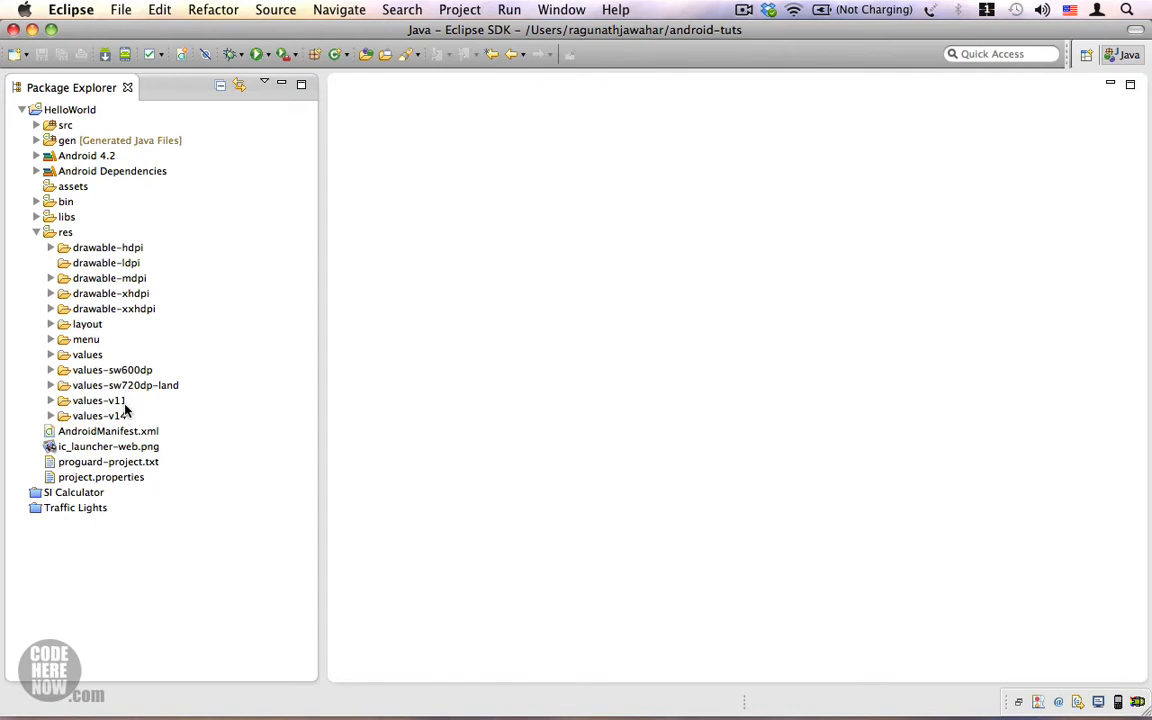
left_click(88, 354)
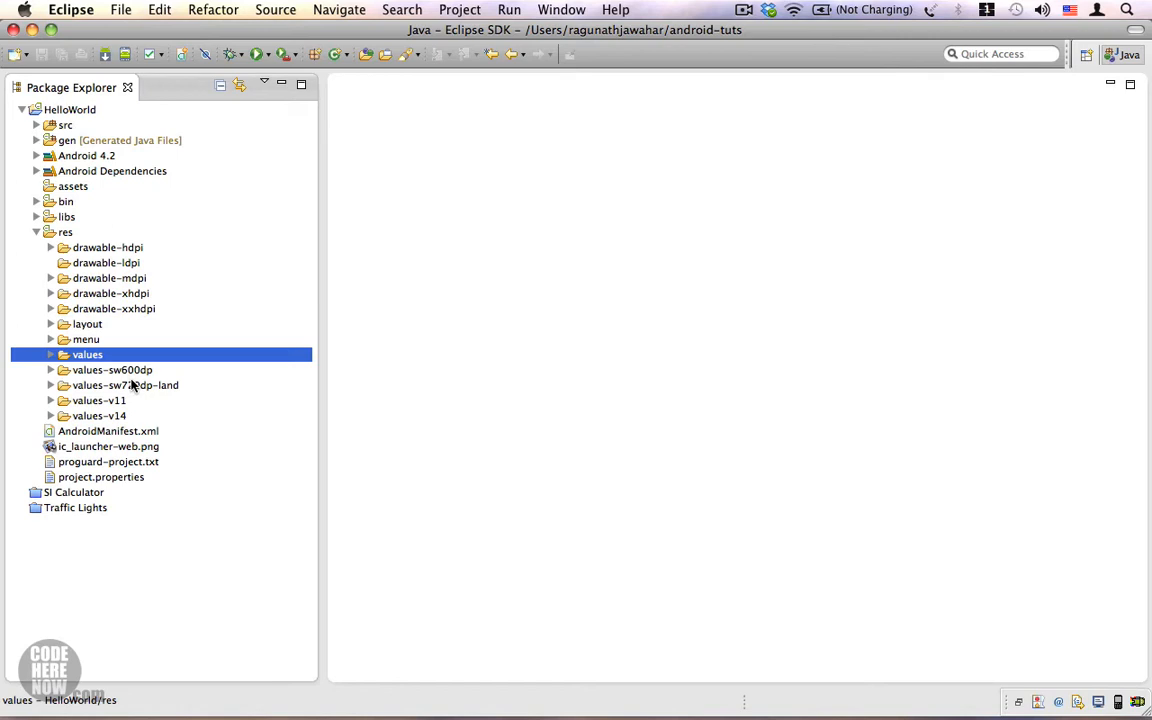
mouse_move(120, 420)
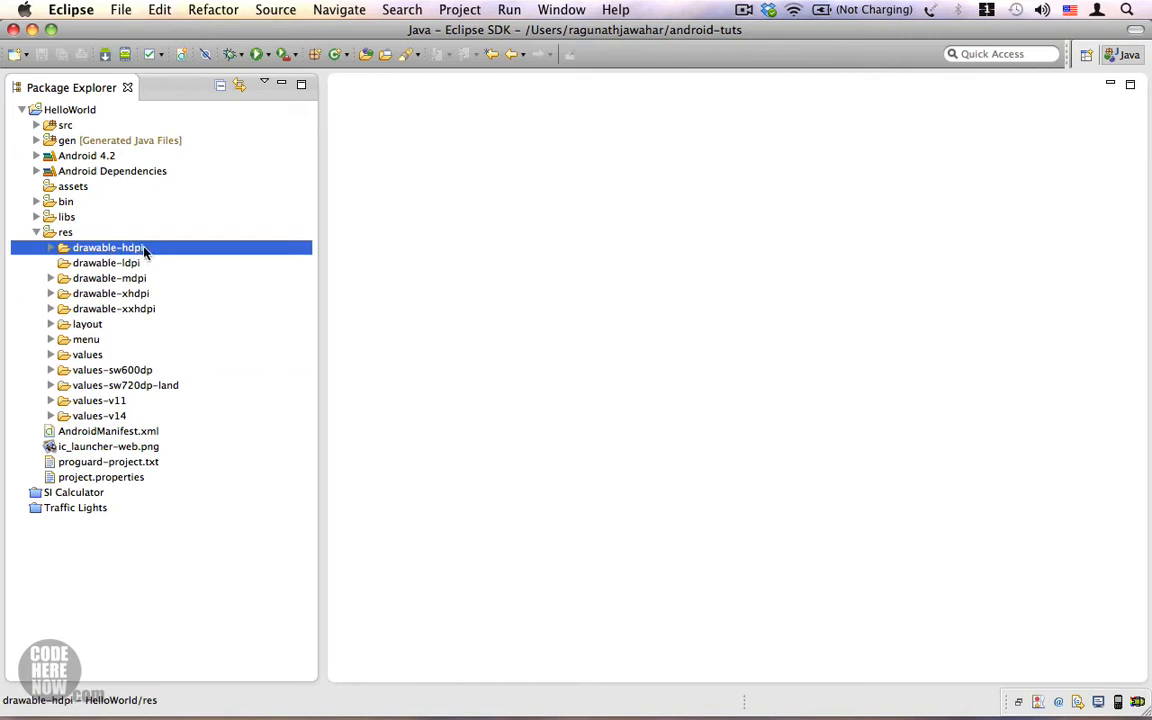
mouse_move(138, 304)
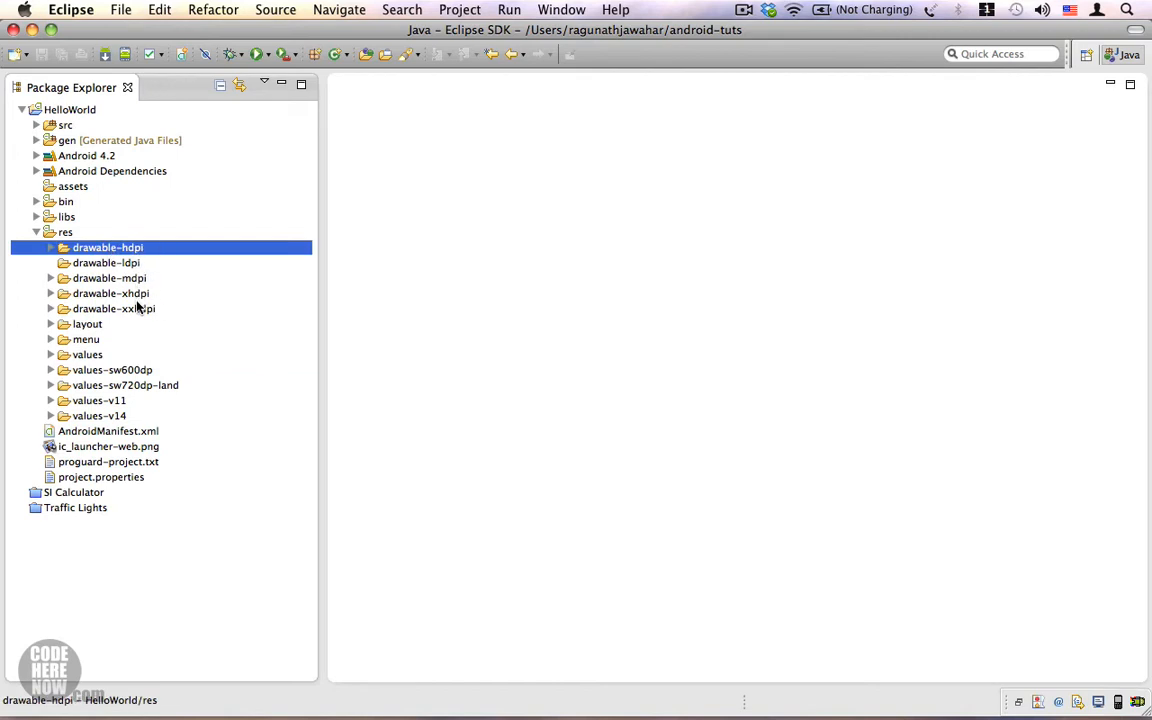
left_click(64, 232)
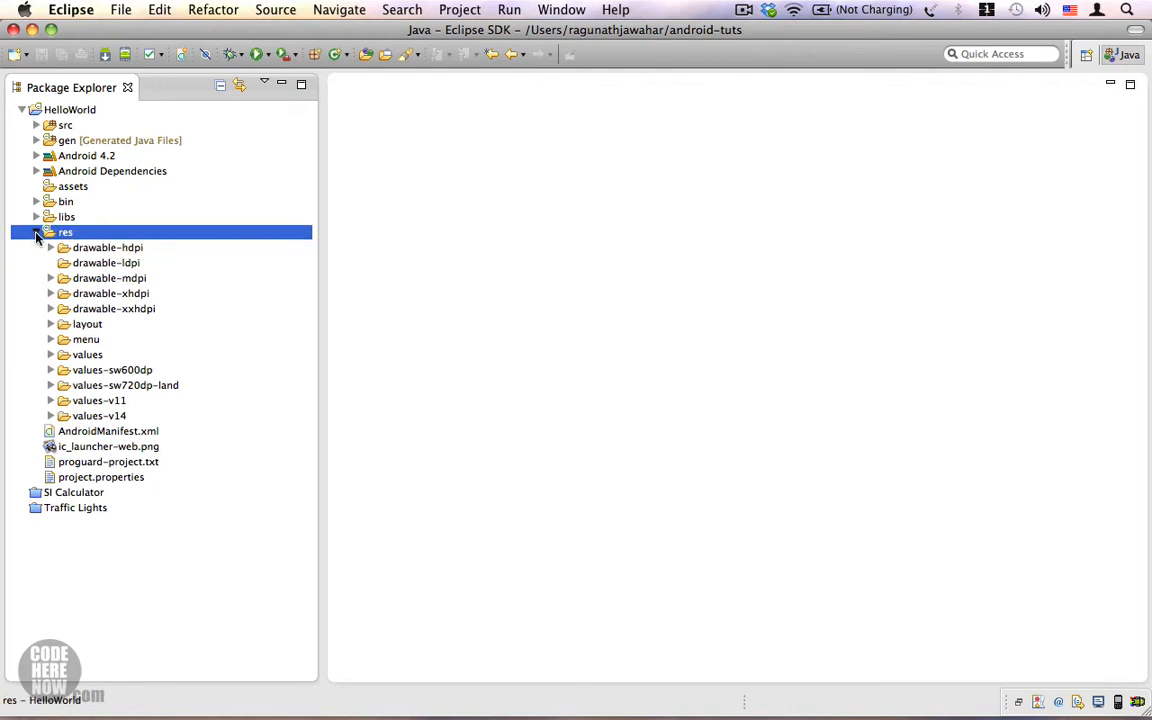
- Collapse res and expand libs to reveal android-support-v4.jar
left_click(36, 232)
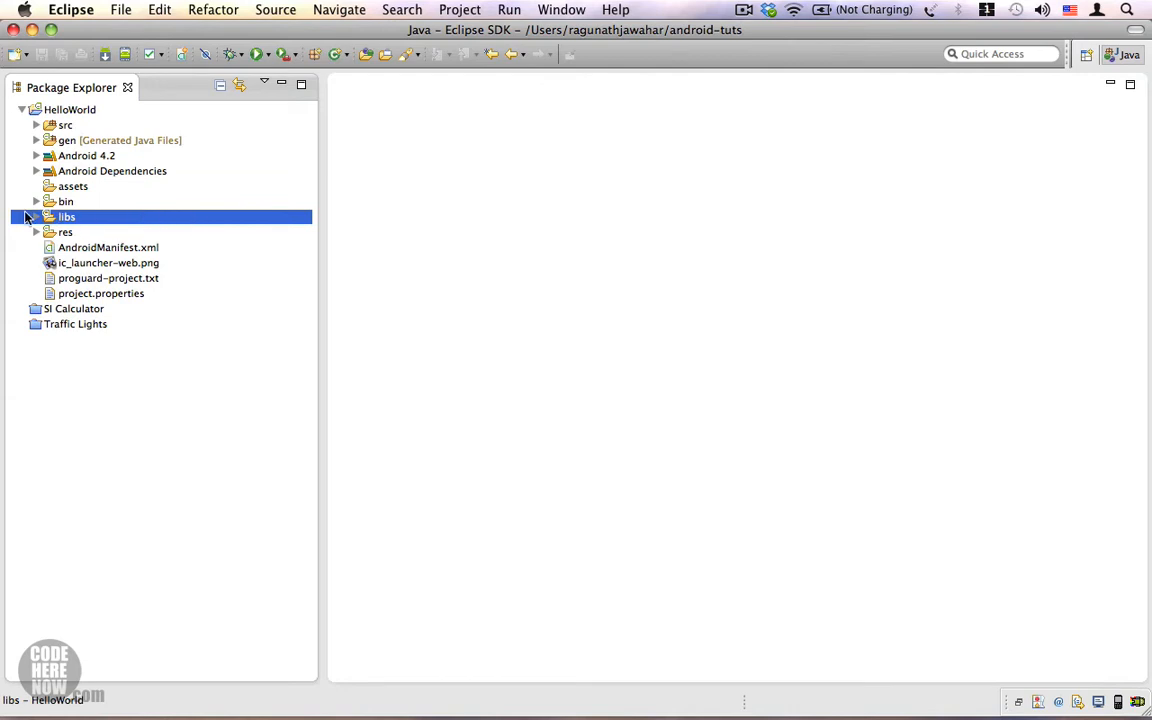
left_click(36, 216)
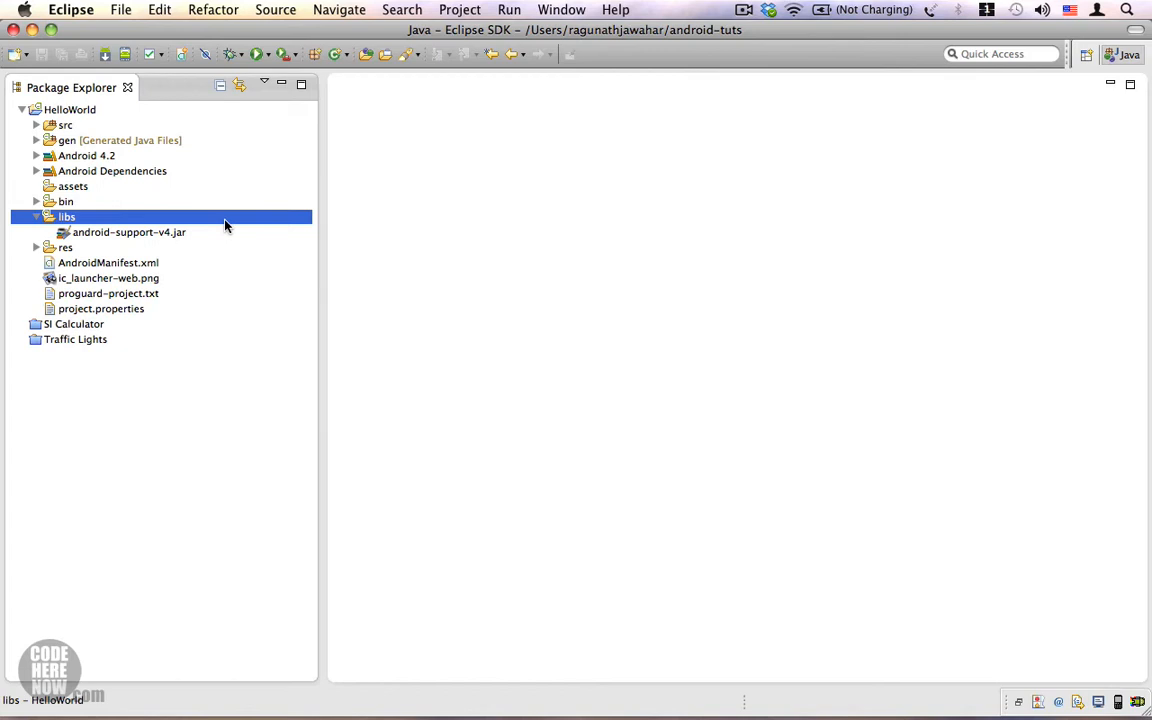
mouse_move(220, 232)
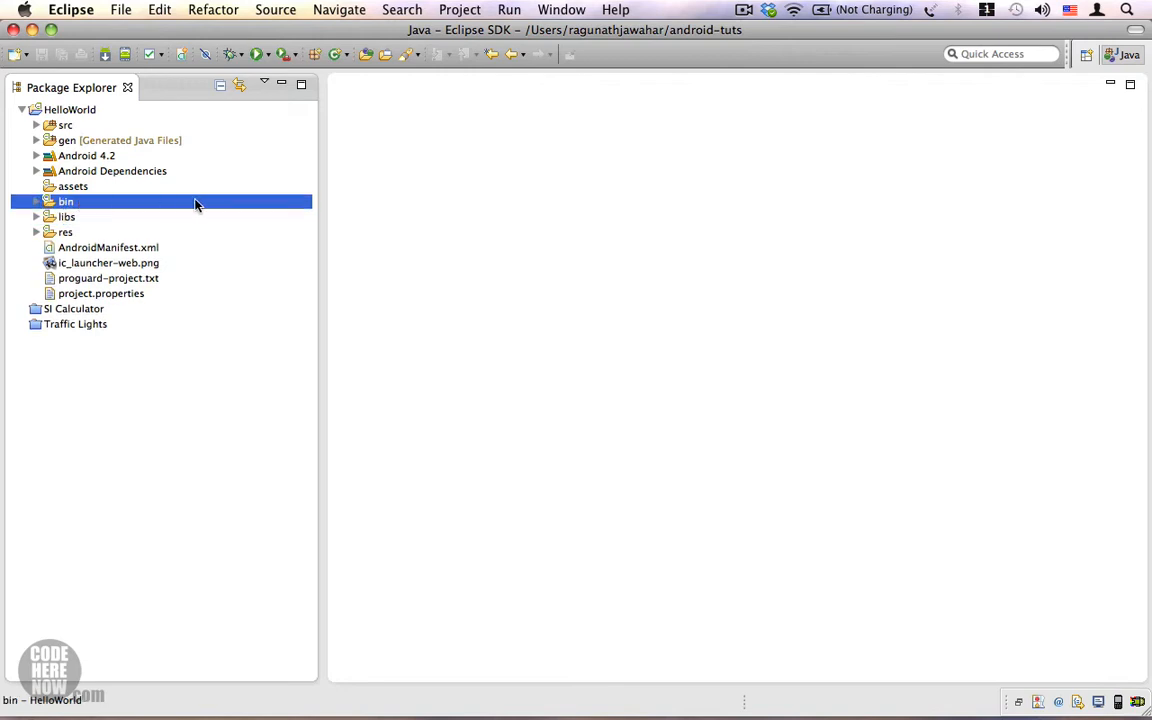
mouse_move(168, 204)
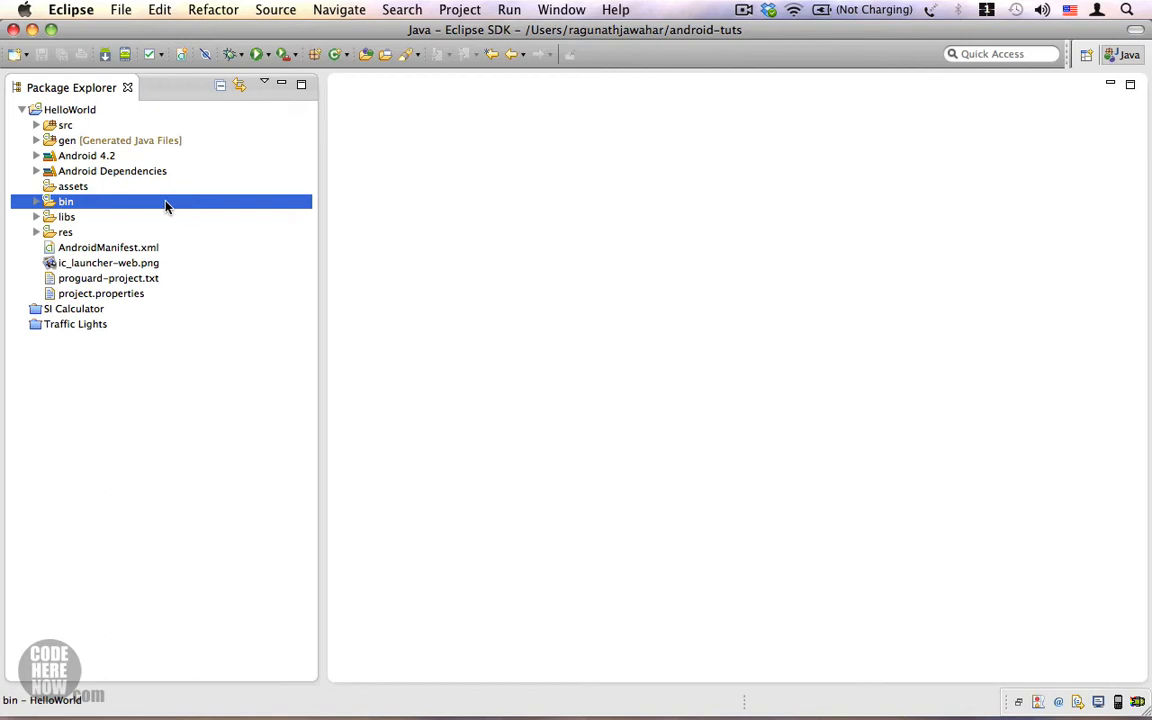
mouse_move(156, 210)
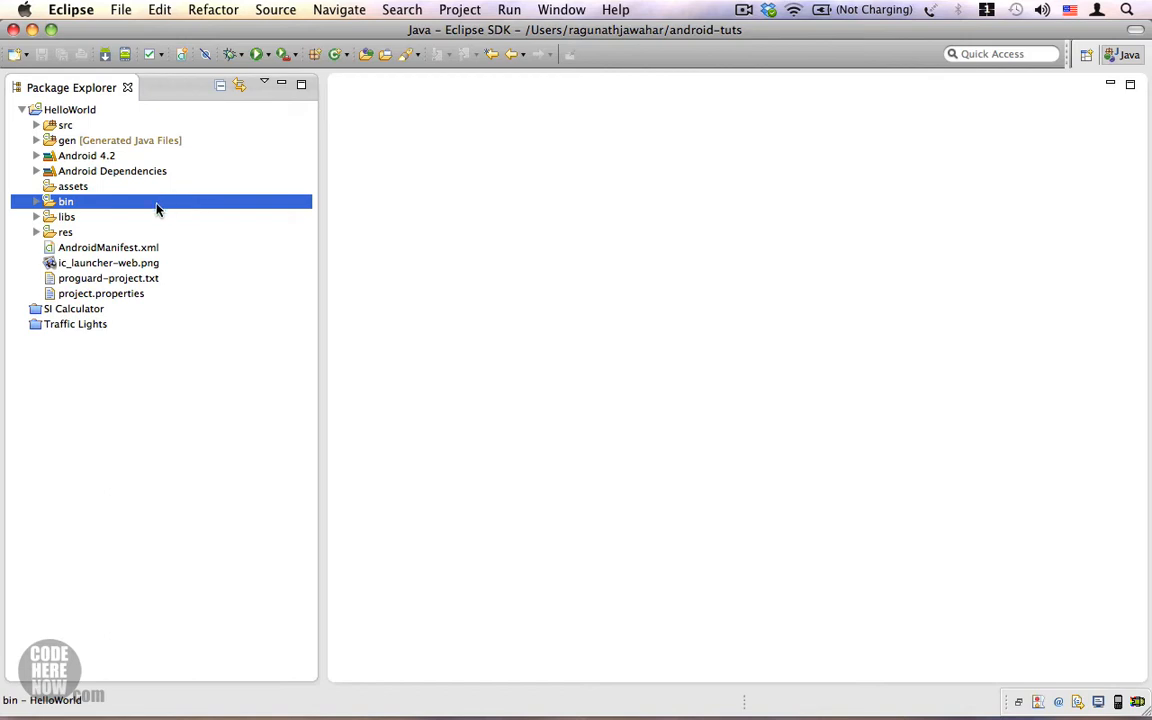
mouse_move(204, 204)
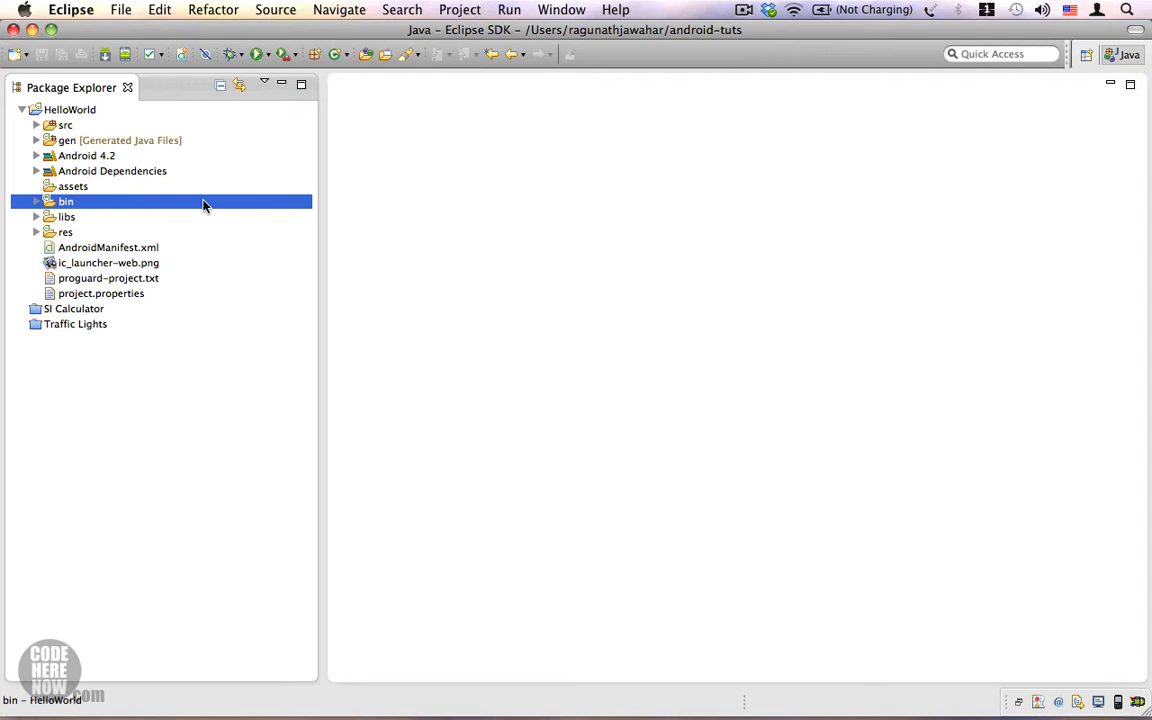
mouse_move(192, 204)
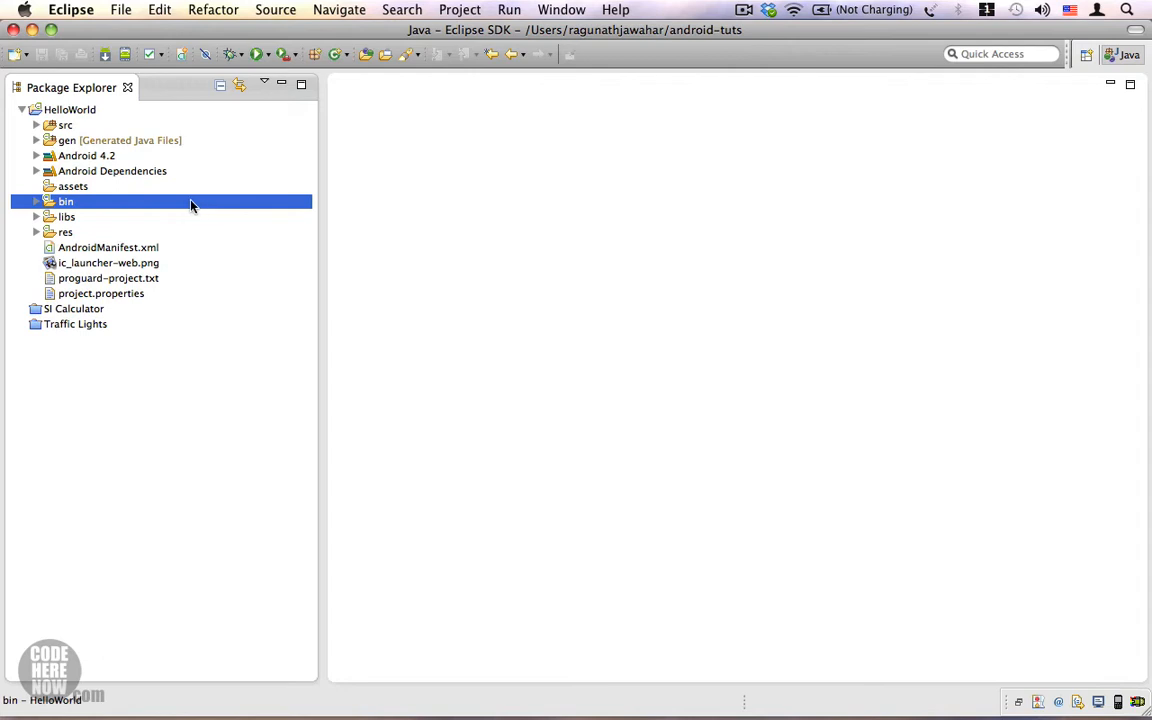
left_click(72, 186)
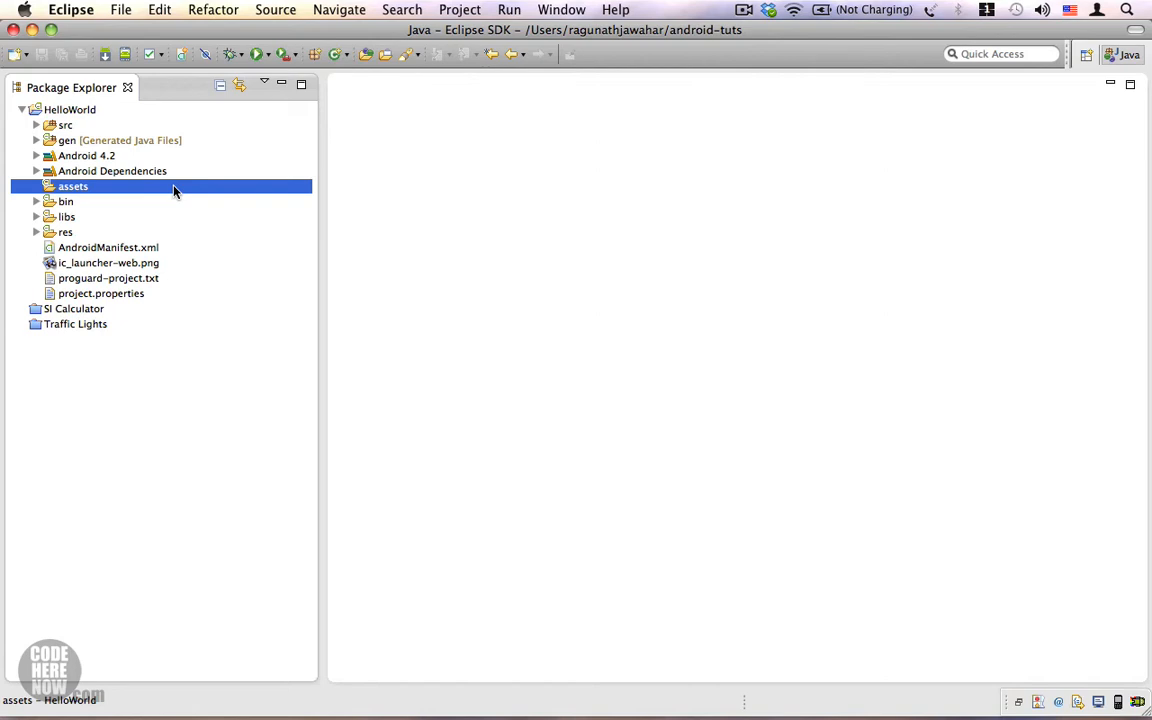
mouse_move(88, 88)
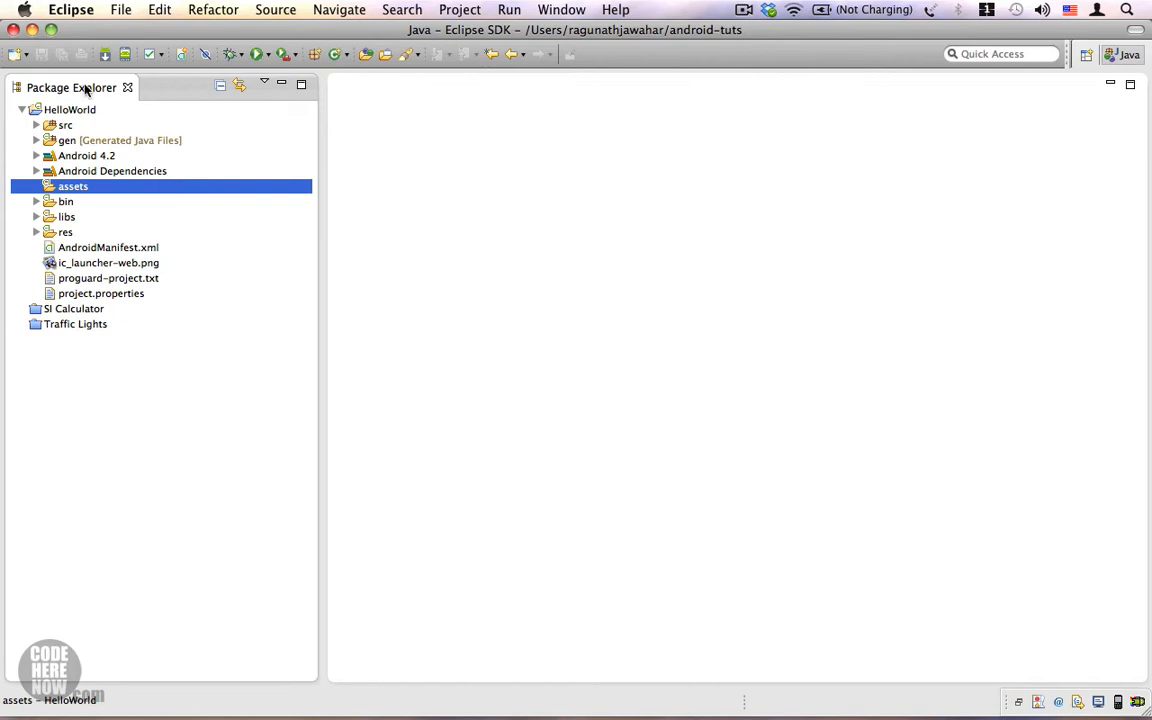
mouse_move(116, 304)
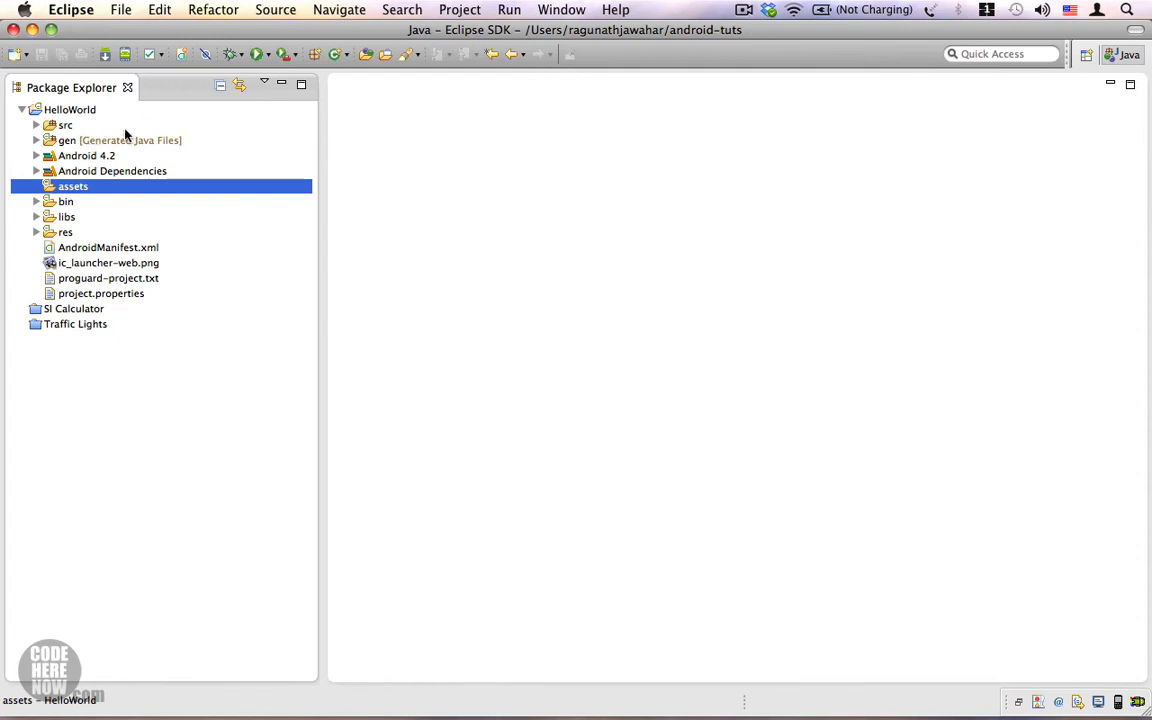
mouse_move(128, 248)
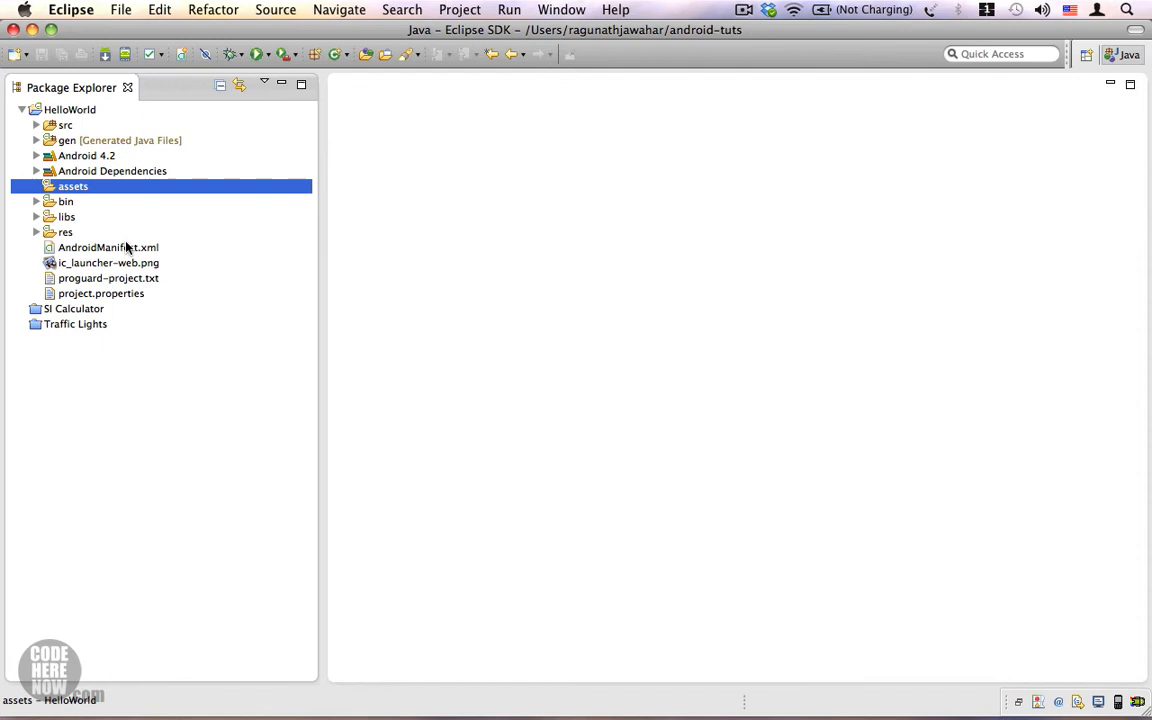
mouse_move(190, 250)
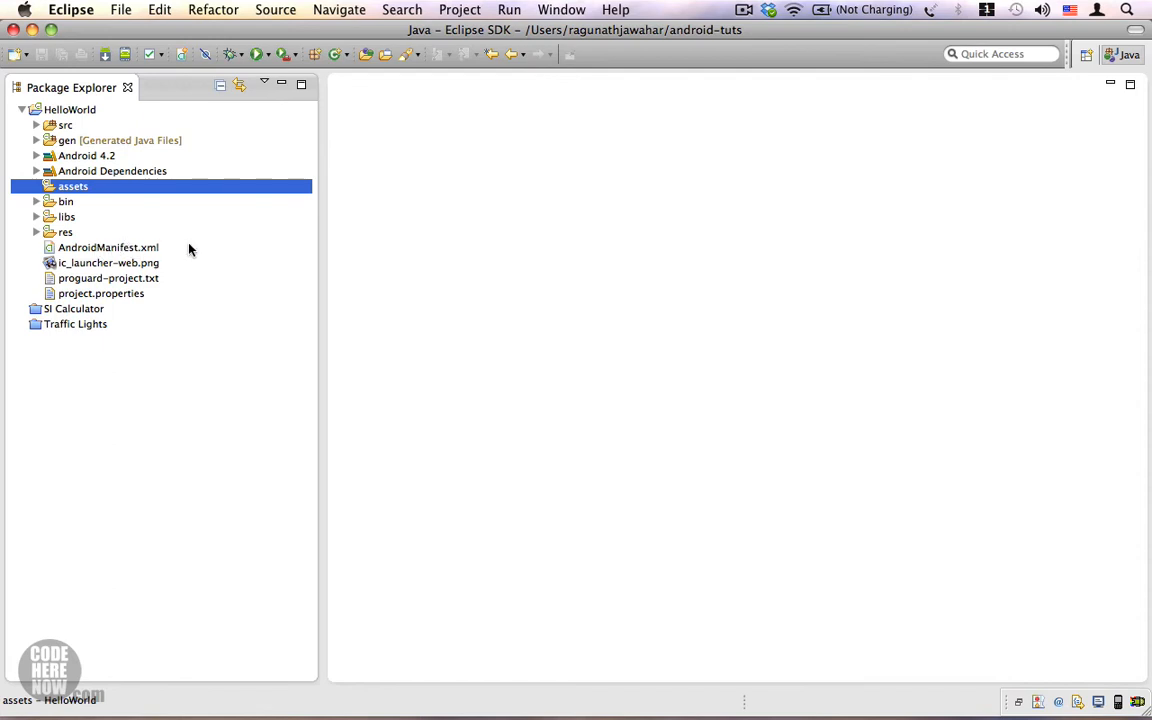
left_click(108, 248)
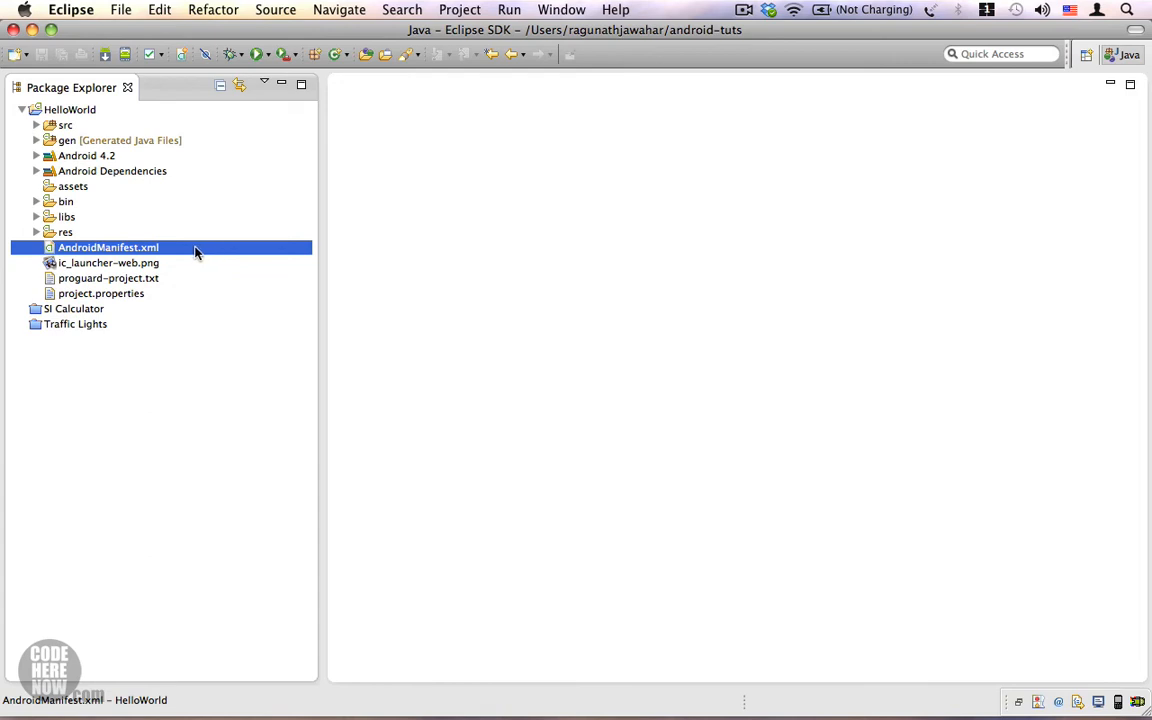
- Open AndroidManifest.xml in the manifest editor and view its raw XML with the HelloWorldActivity launcher declaration
double_click(108, 248)
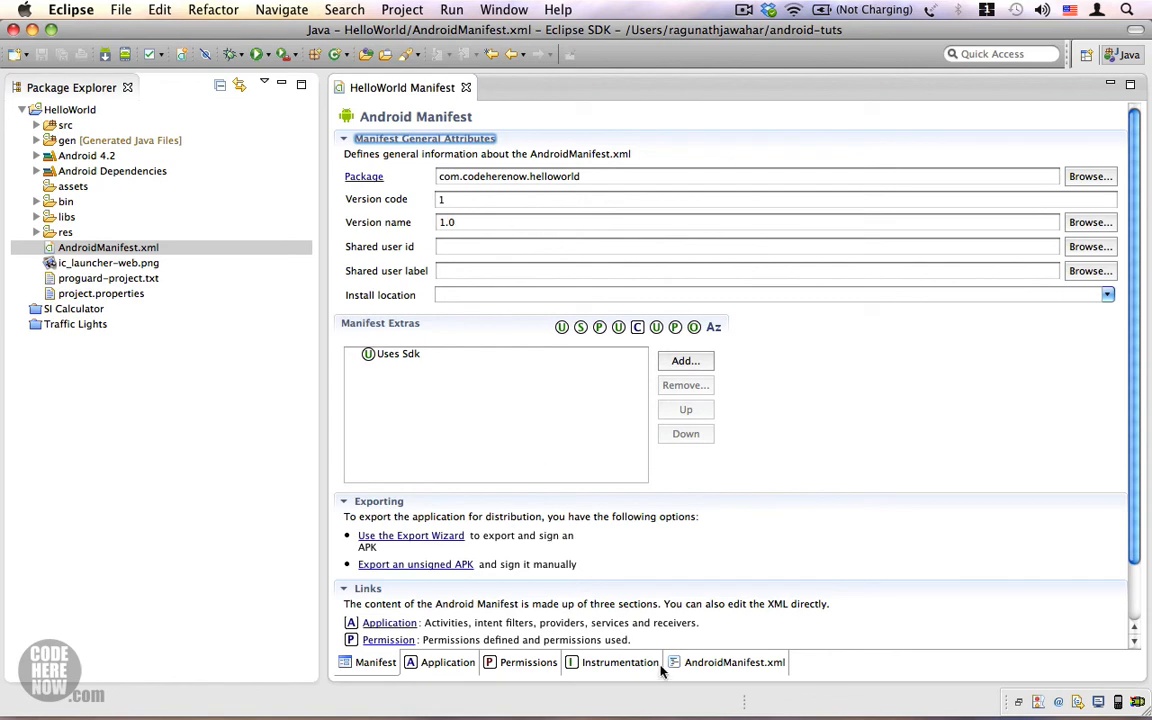
left_click(734, 662)
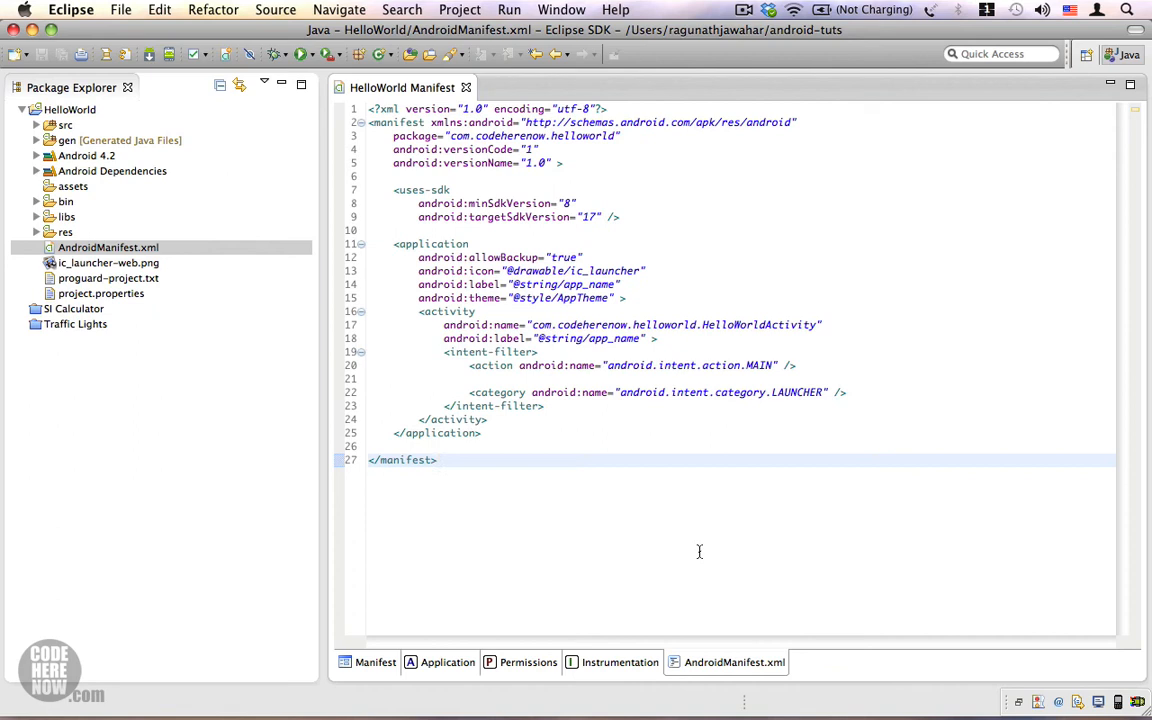
left_click(436, 458)
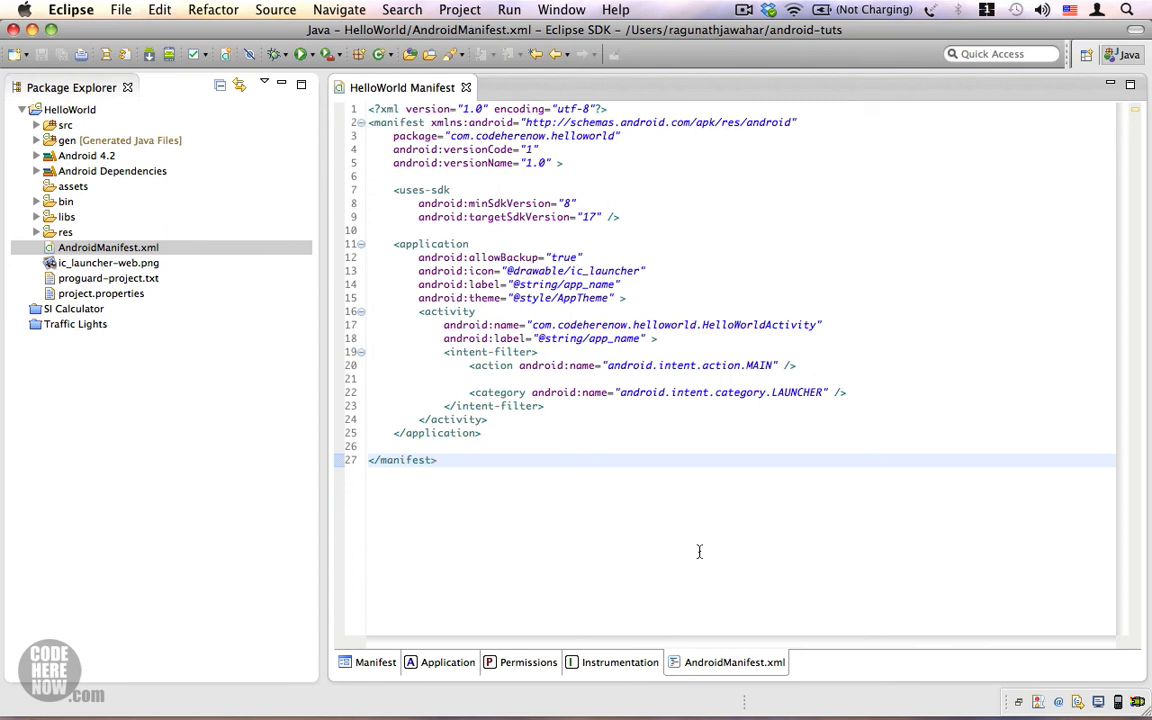
left_click(436, 458)
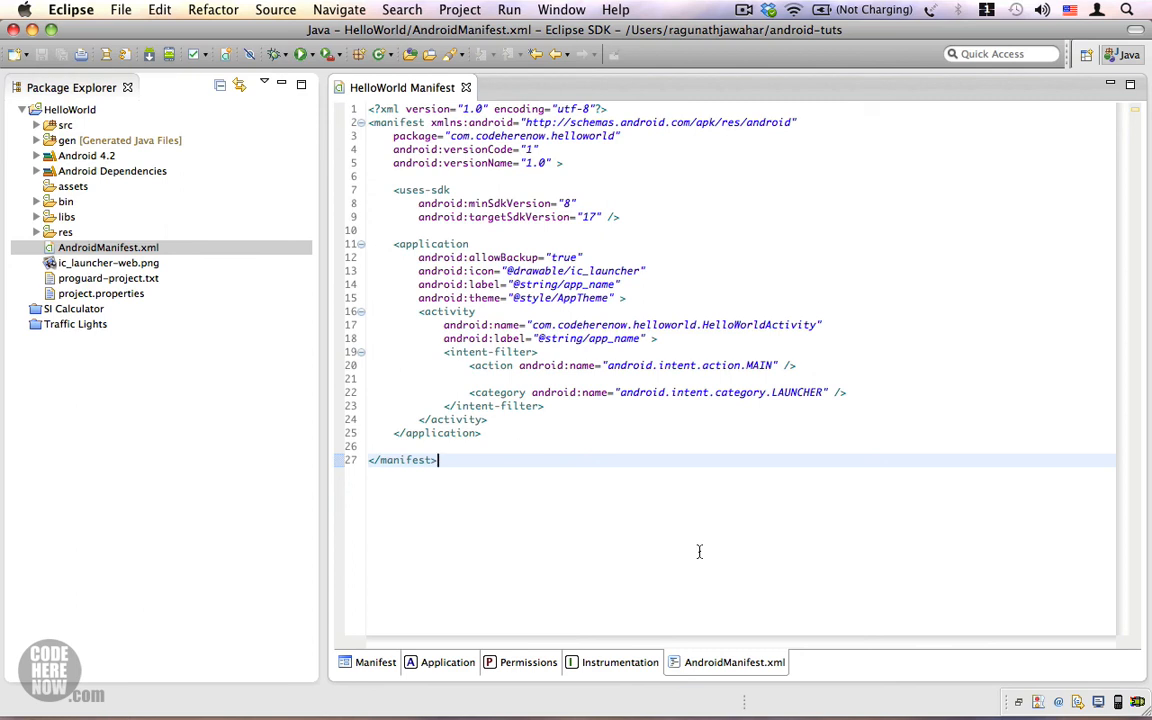